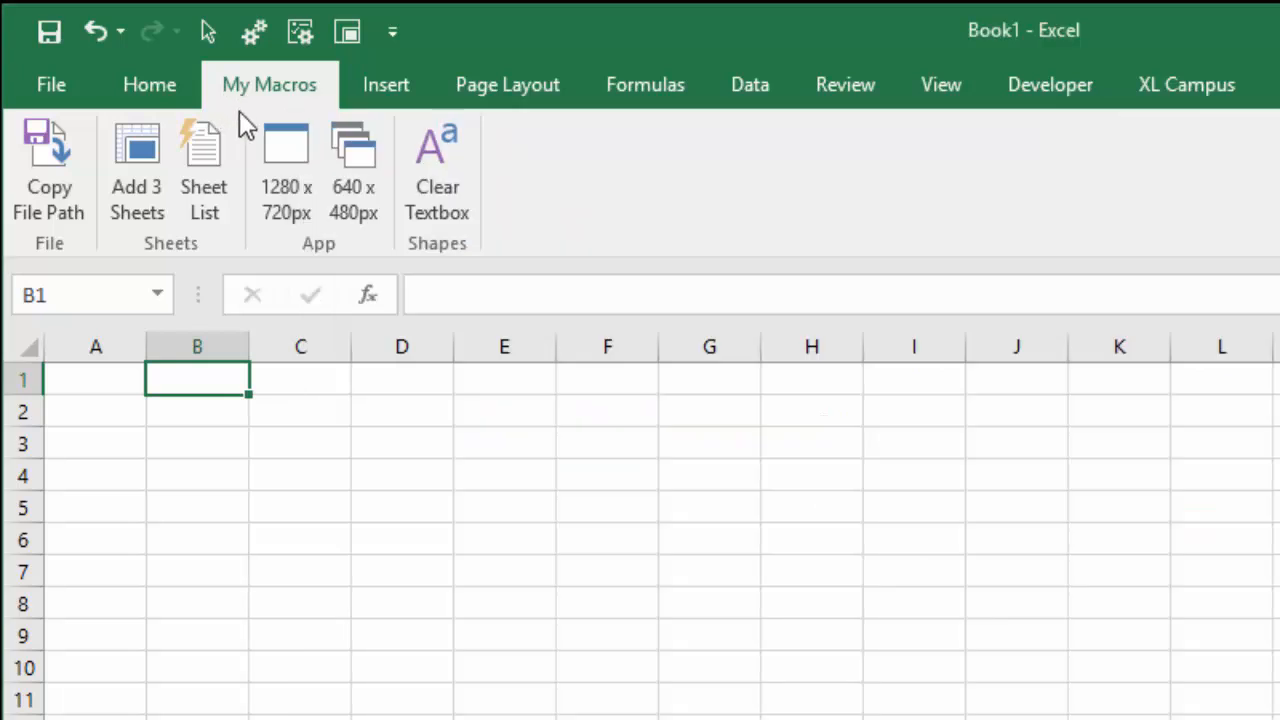
{"action": "mouse_move", "coordinate": [136, 170]}
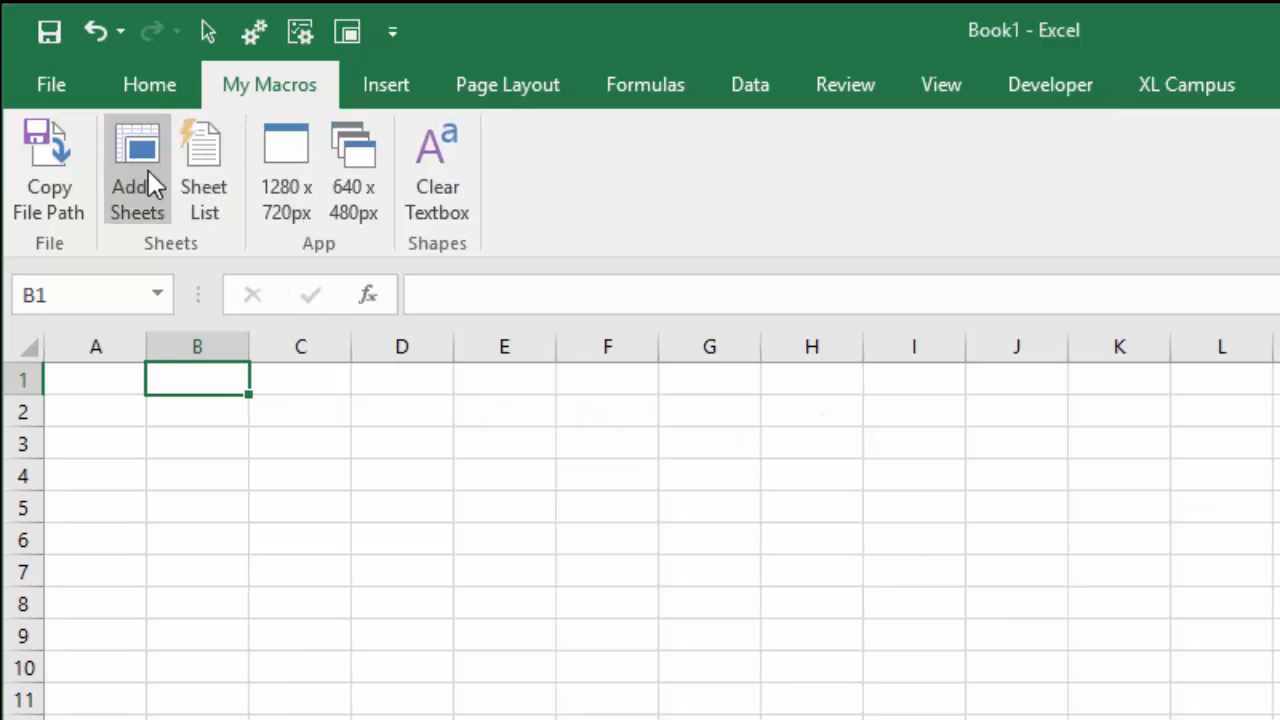
{"action": "mouse_move", "coordinate": [136, 170]}
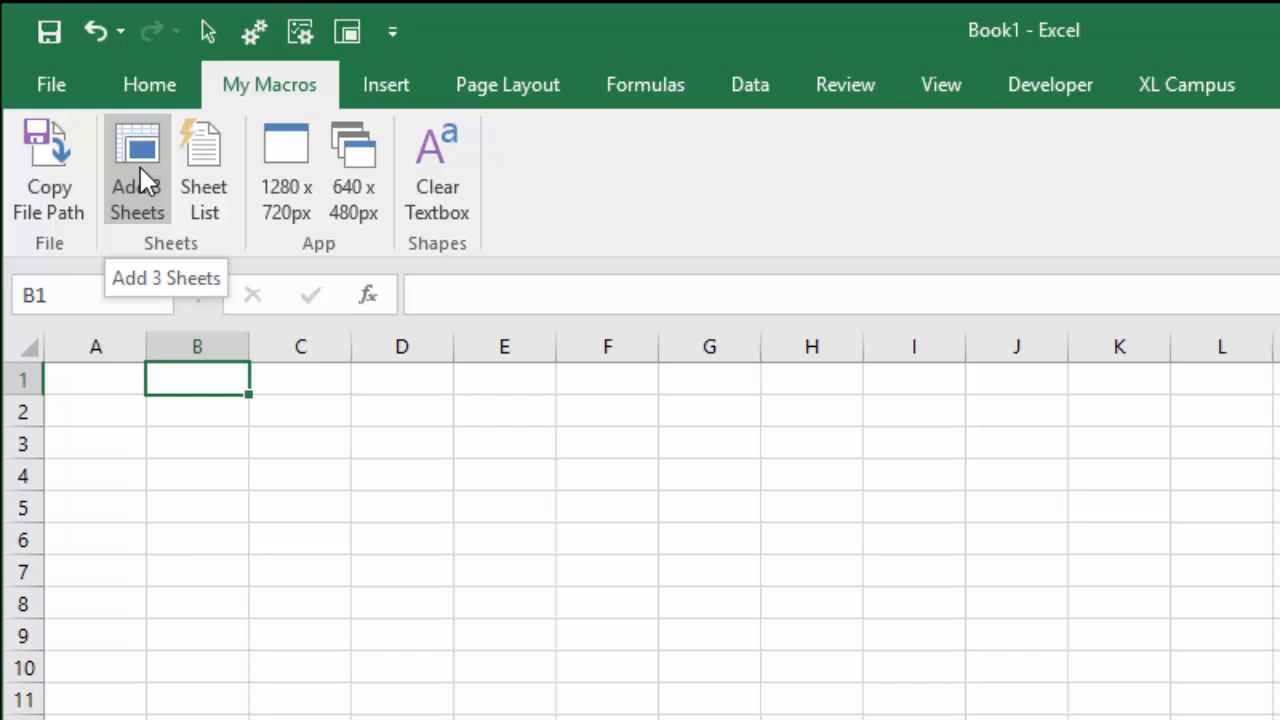
{"action": "mouse_move", "coordinate": [348, 32]}
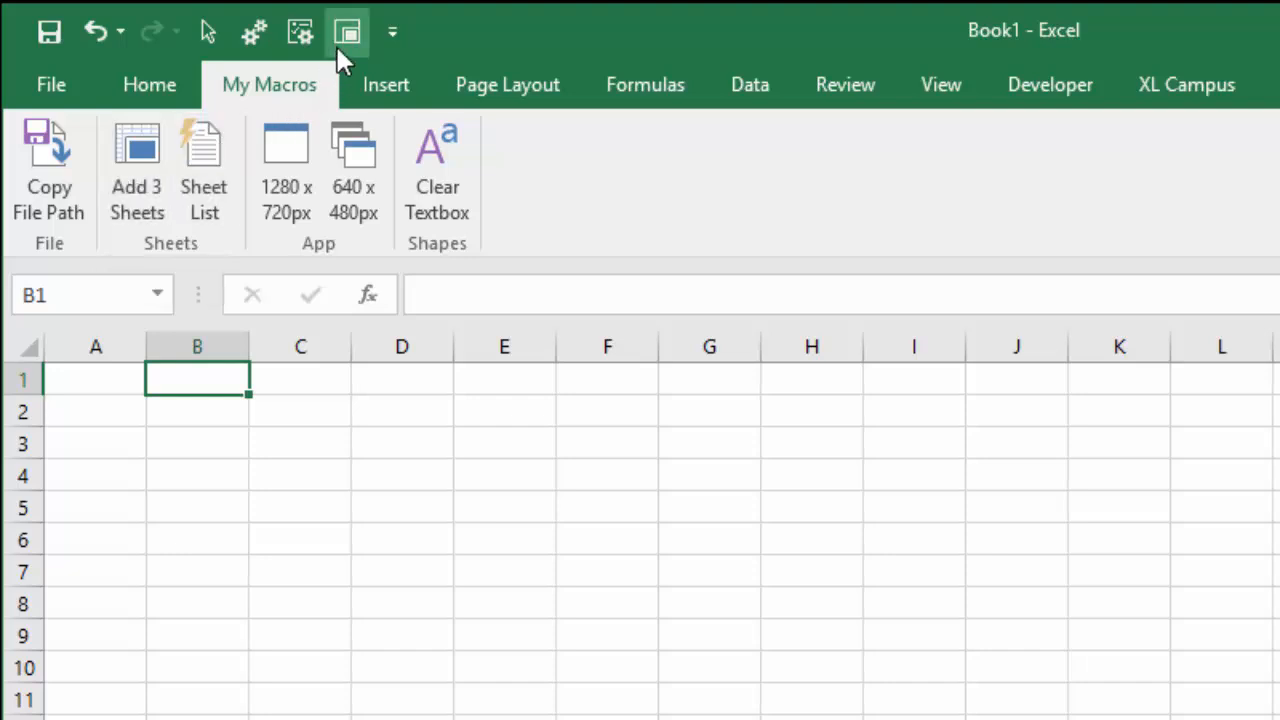
{"action": "mouse_move", "coordinate": [204, 164]}
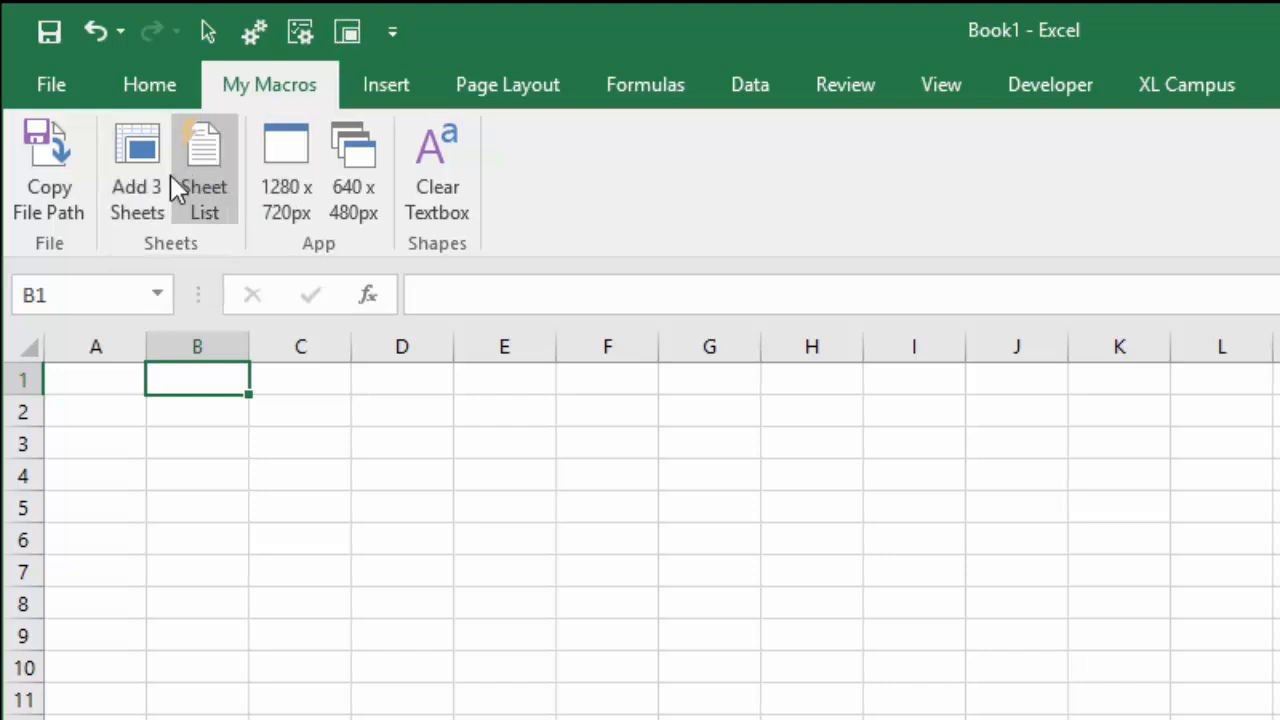
Run the Add 3 Sheets macro from the My Macros tab, bringing up its confirmation prompt.
{"action": "left_click", "coordinate": [136, 160]}
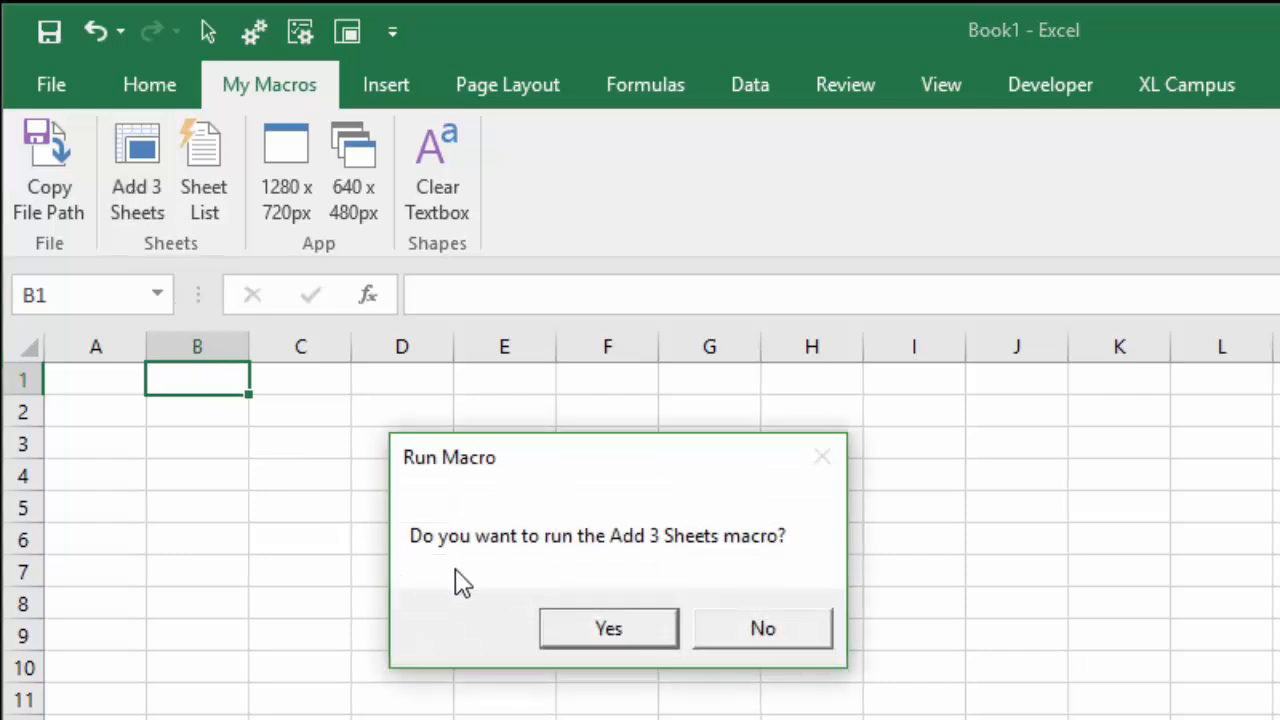
{"action": "mouse_move", "coordinate": [472, 588]}
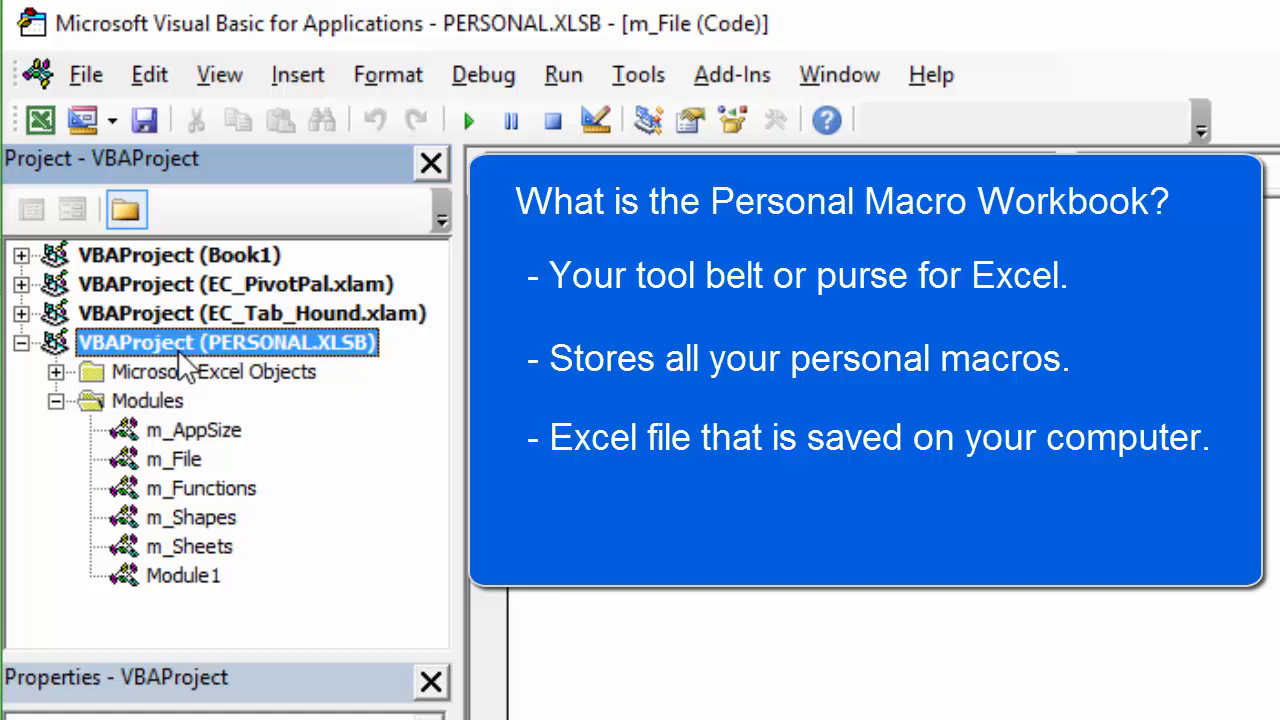
{"action": "mouse_move", "coordinate": [170, 404]}
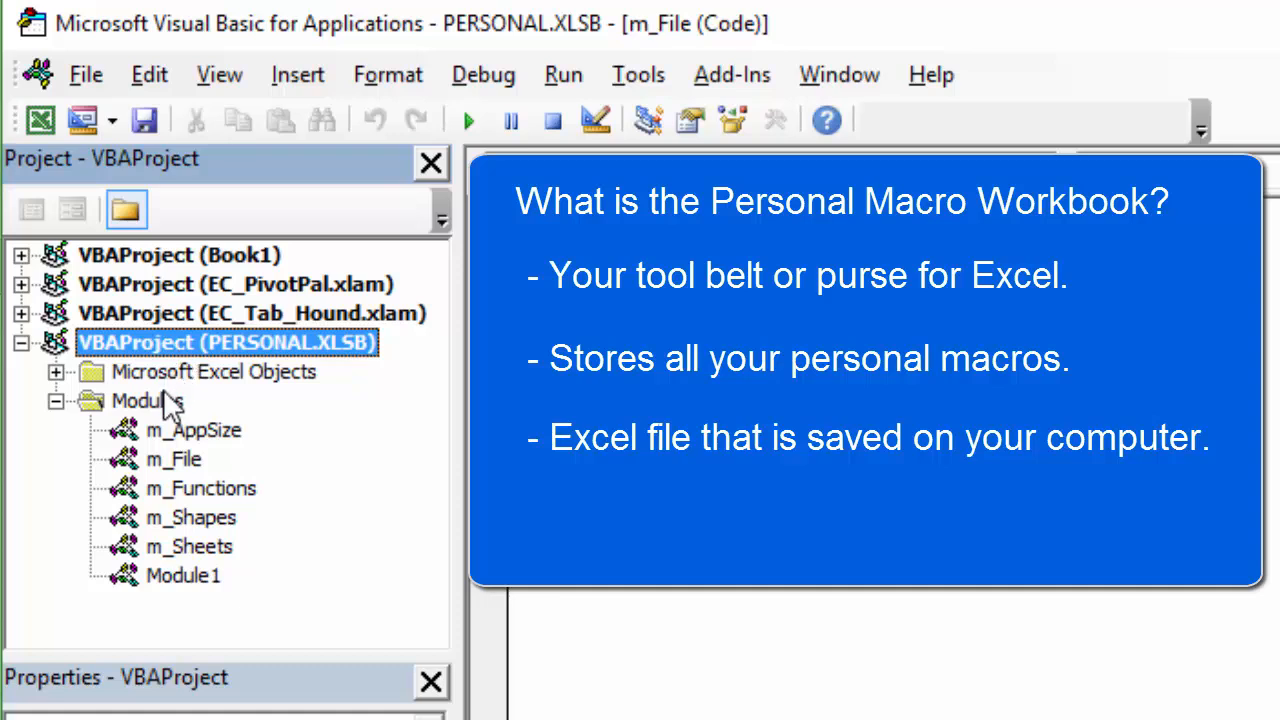
{"action": "mouse_move", "coordinate": [220, 376]}
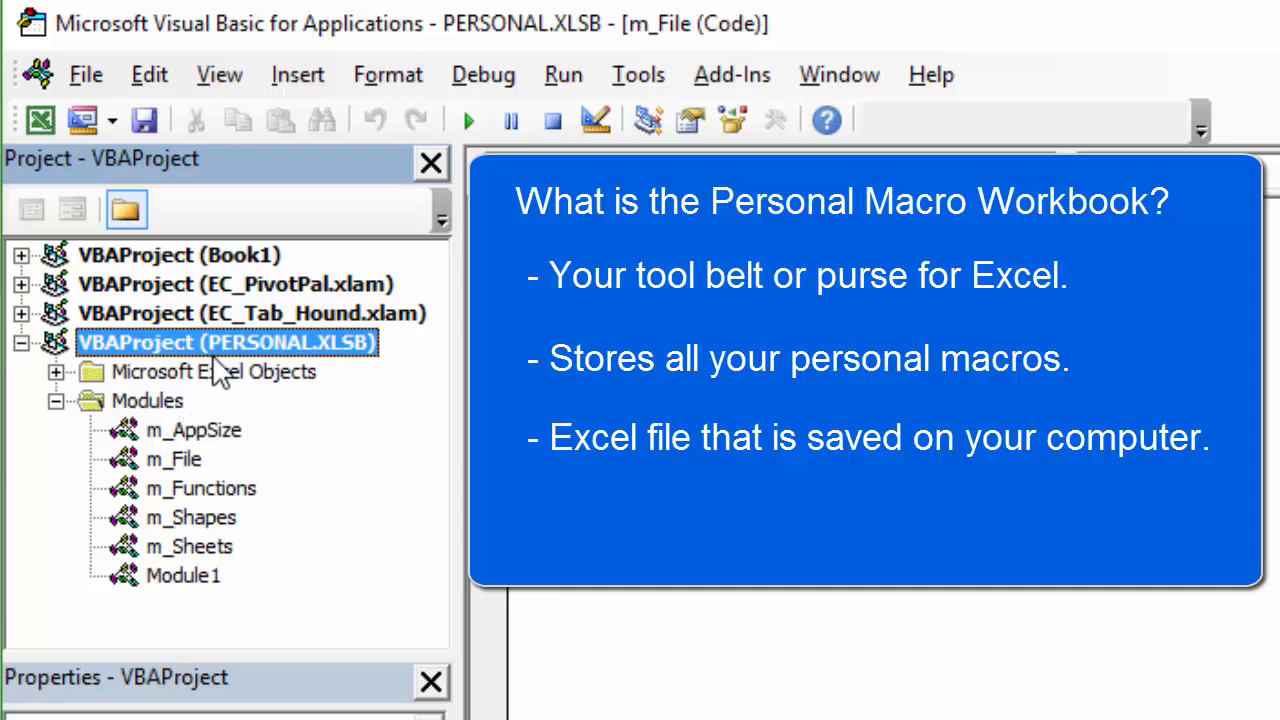
{"action": "mouse_move", "coordinate": [244, 376]}
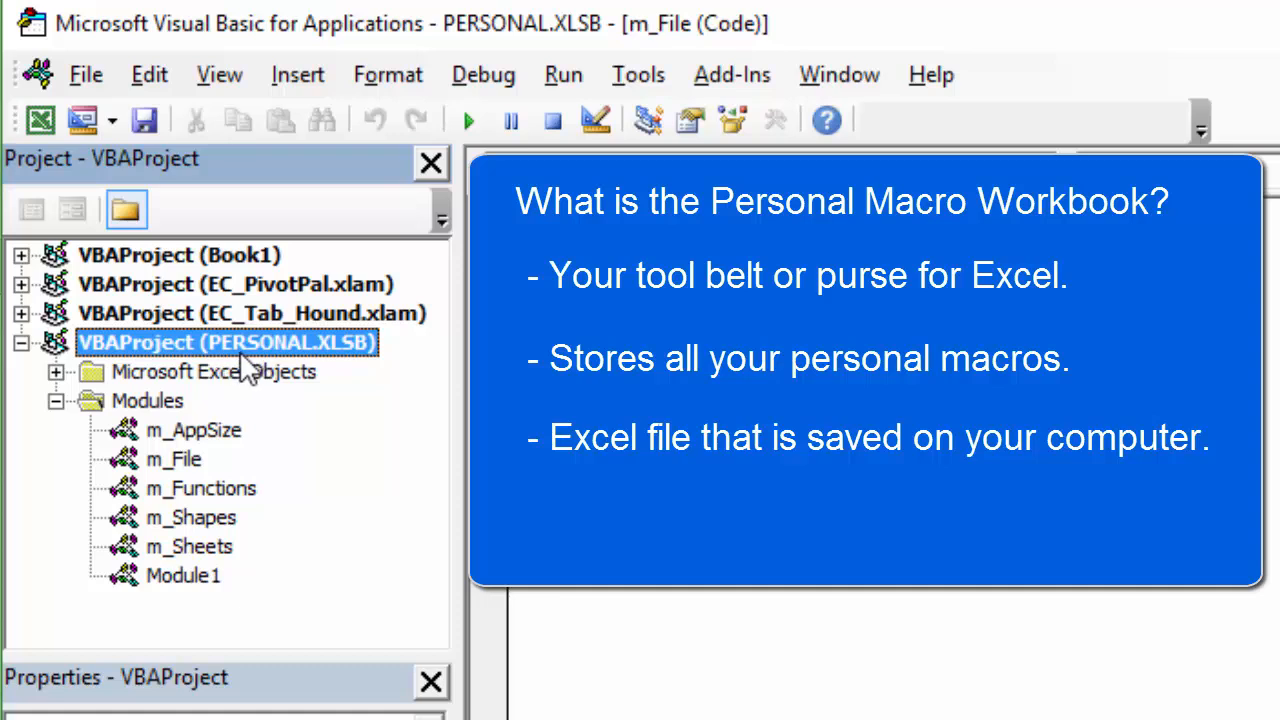
{"action": "mouse_move", "coordinate": [356, 364]}
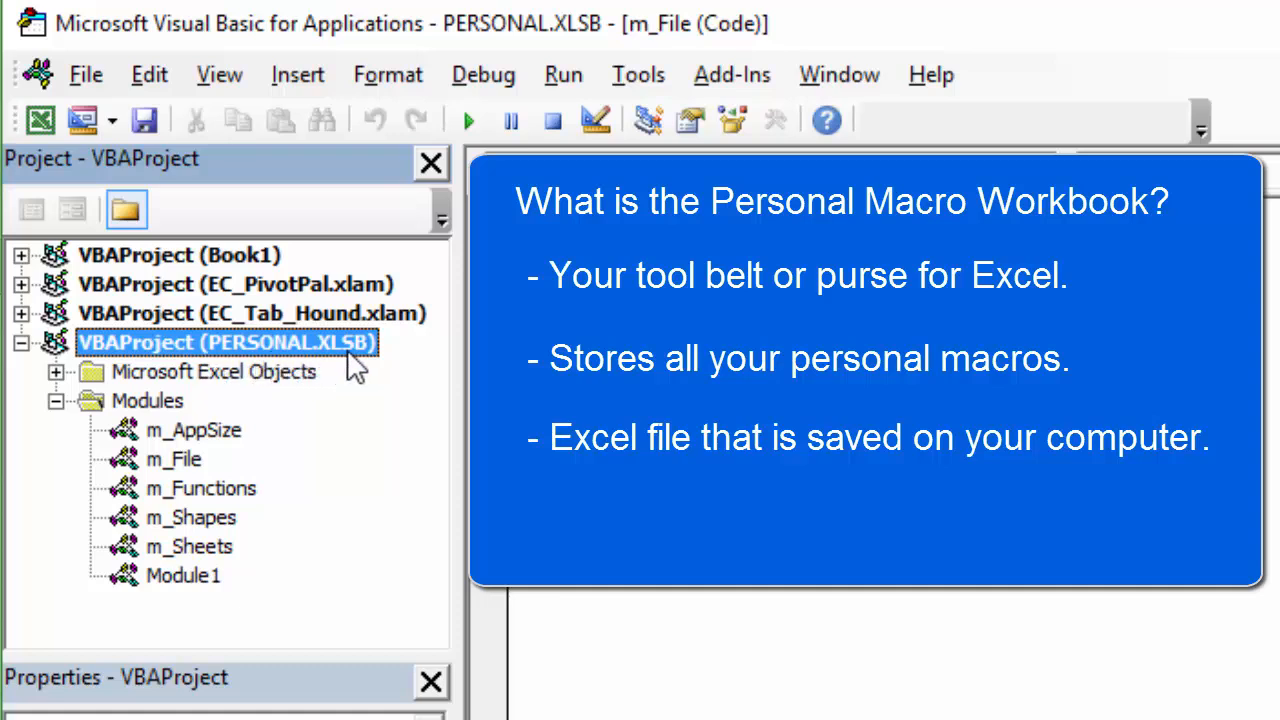
{"action": "mouse_move", "coordinate": [290, 372]}
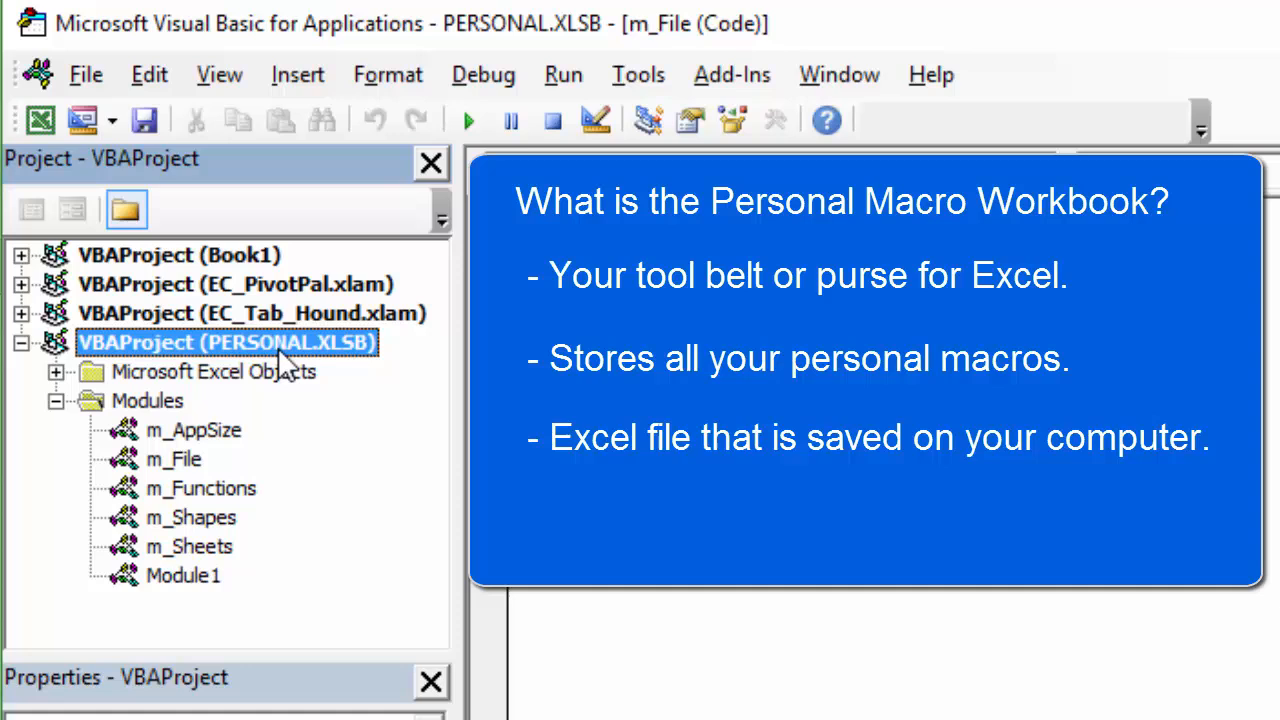
{"action": "mouse_move", "coordinate": [212, 436]}
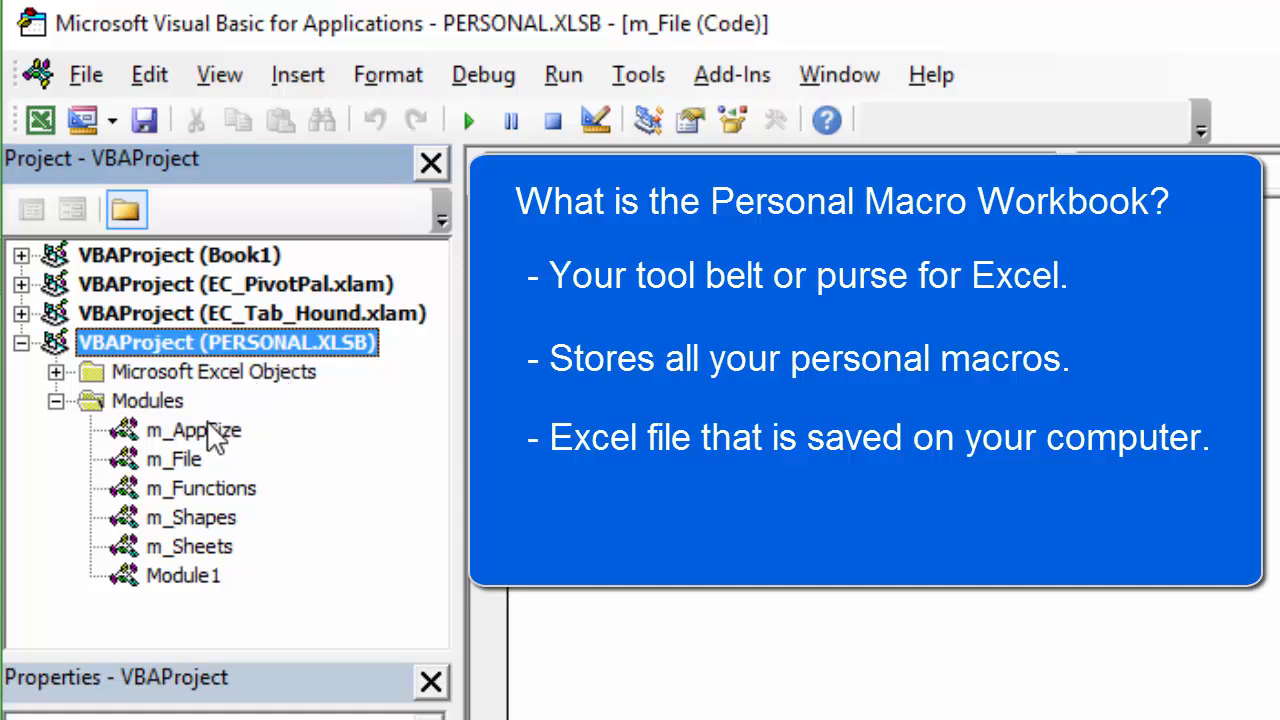
Expand the PERSONAL.XLSB project in the Project Explorer to reveal its Modules folder.
{"action": "left_click", "coordinate": [196, 430]}
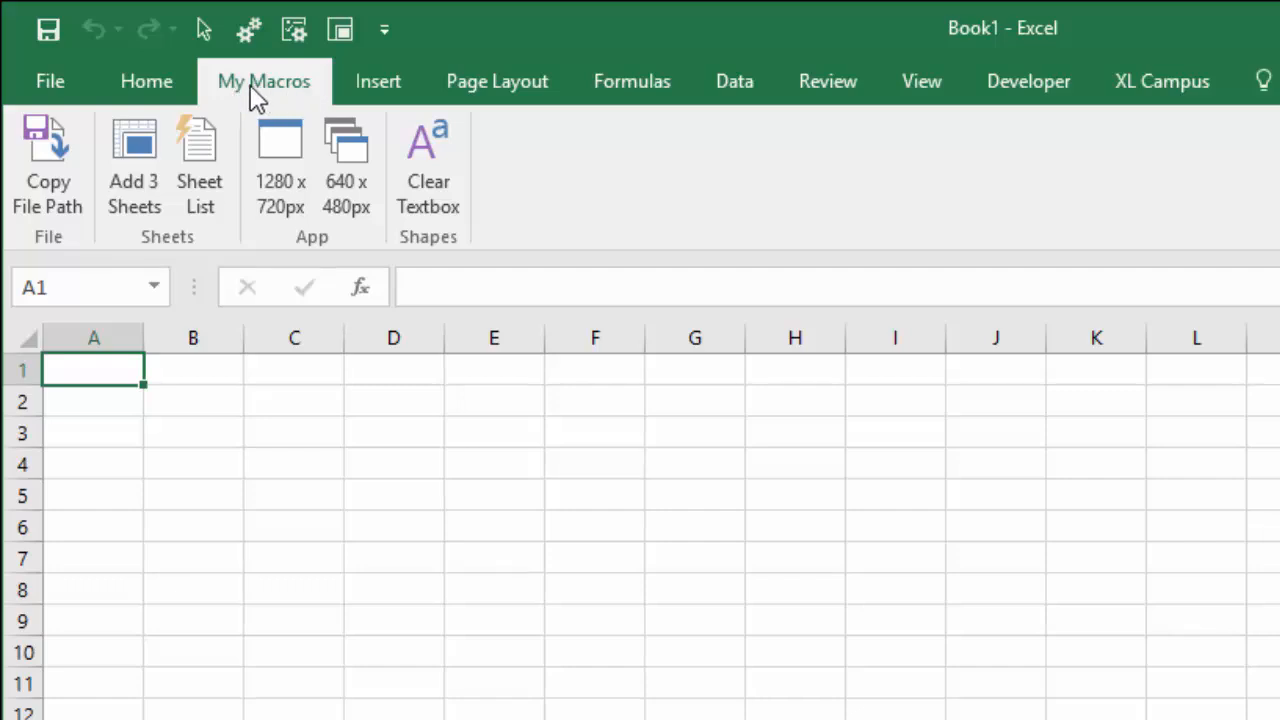
{"action": "mouse_move", "coordinate": [278, 108]}
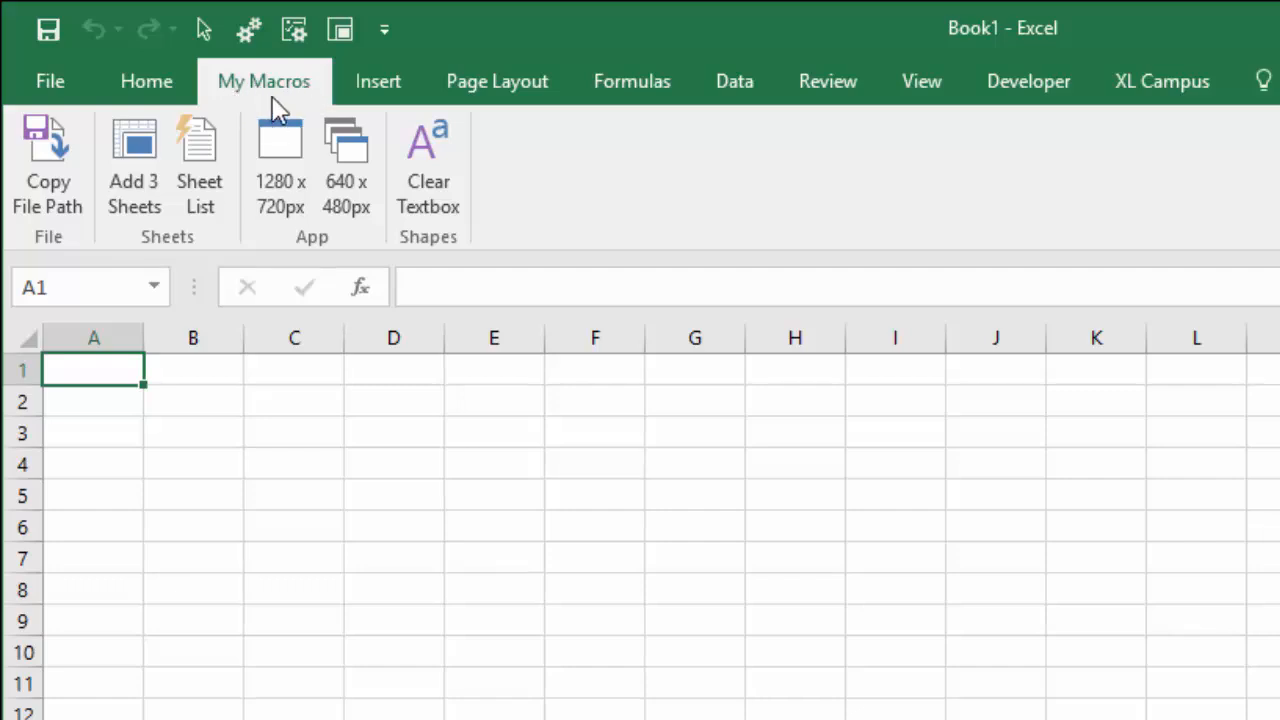
{"action": "mouse_move", "coordinate": [200, 164]}
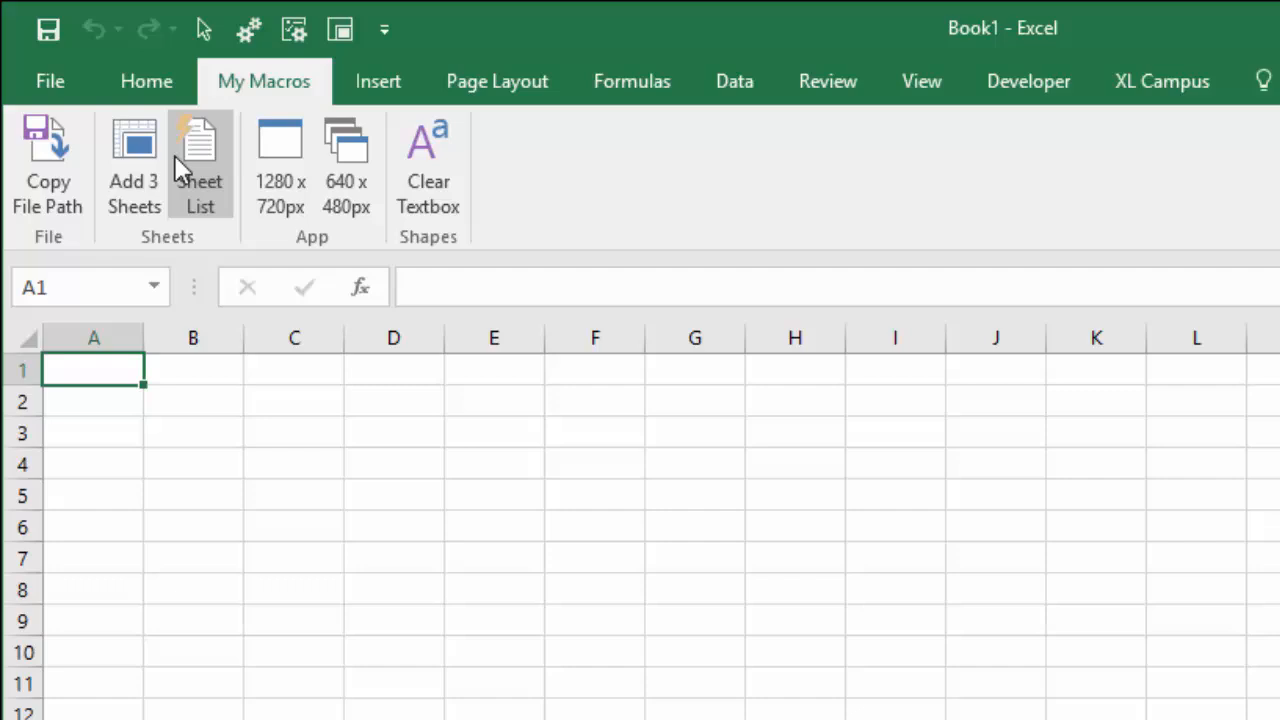
{"action": "mouse_move", "coordinate": [134, 170]}
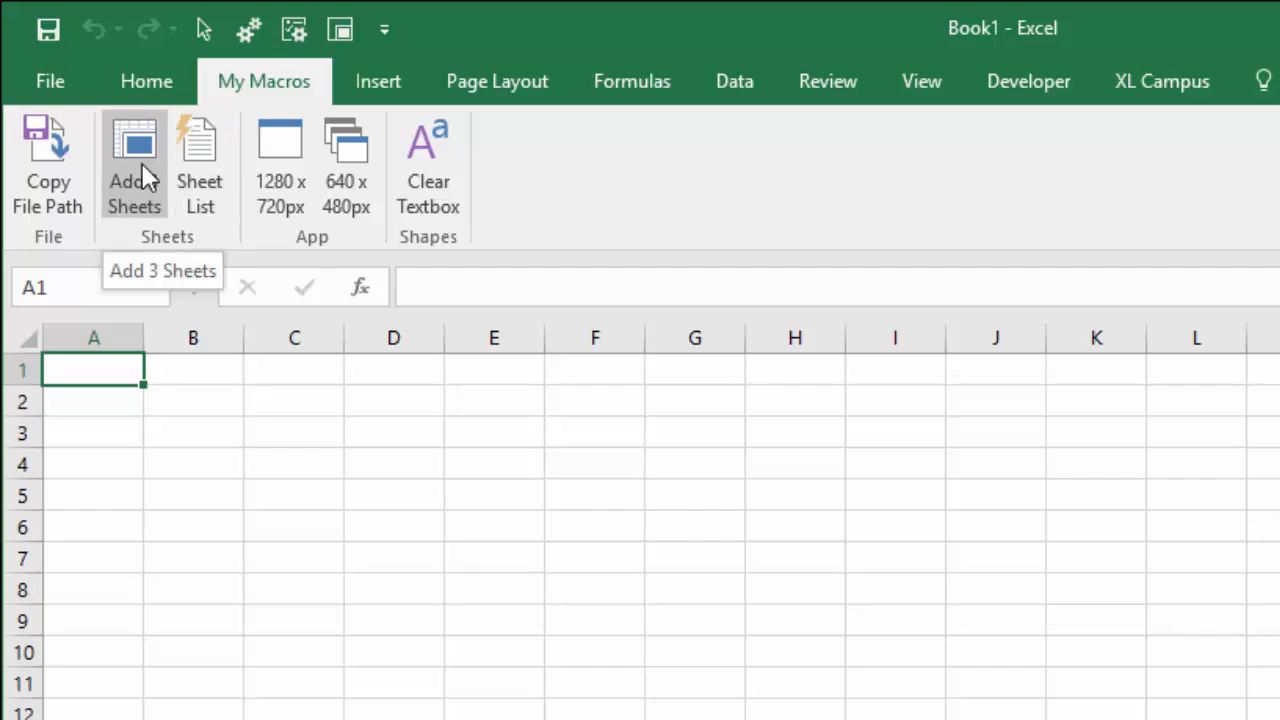
{"action": "mouse_move", "coordinate": [164, 332]}
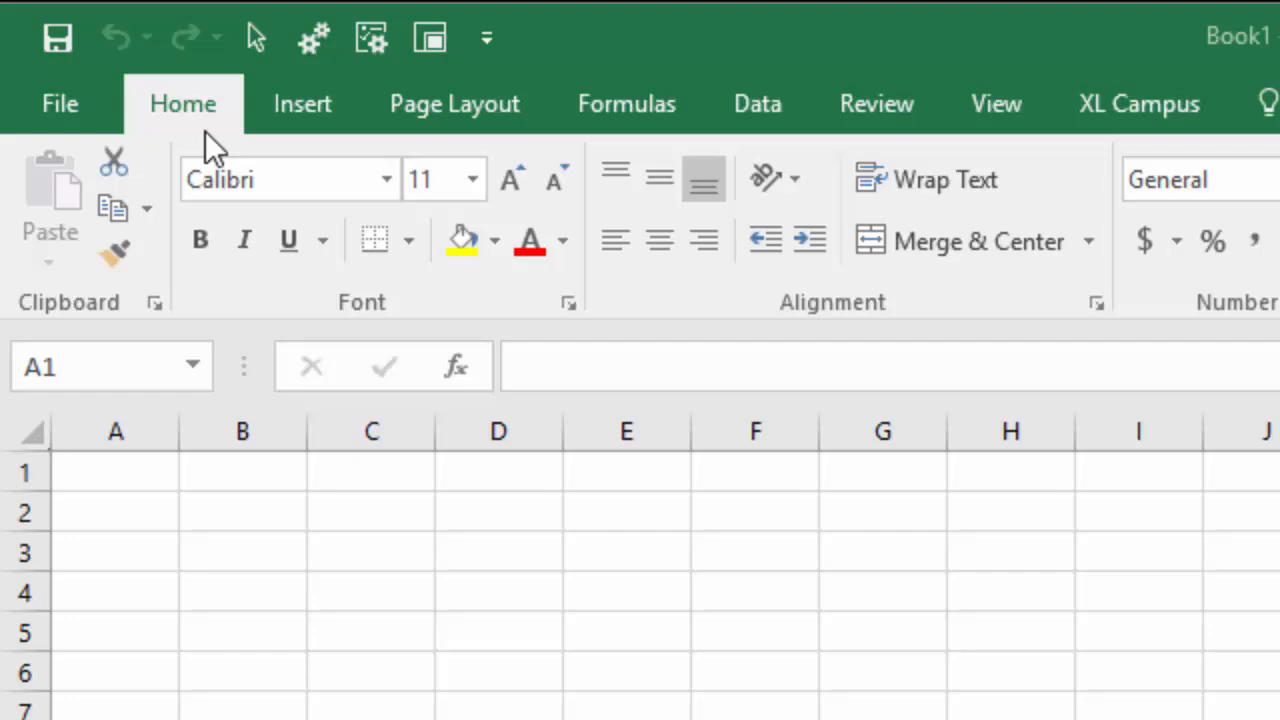
{"action": "mouse_move", "coordinate": [996, 104]}
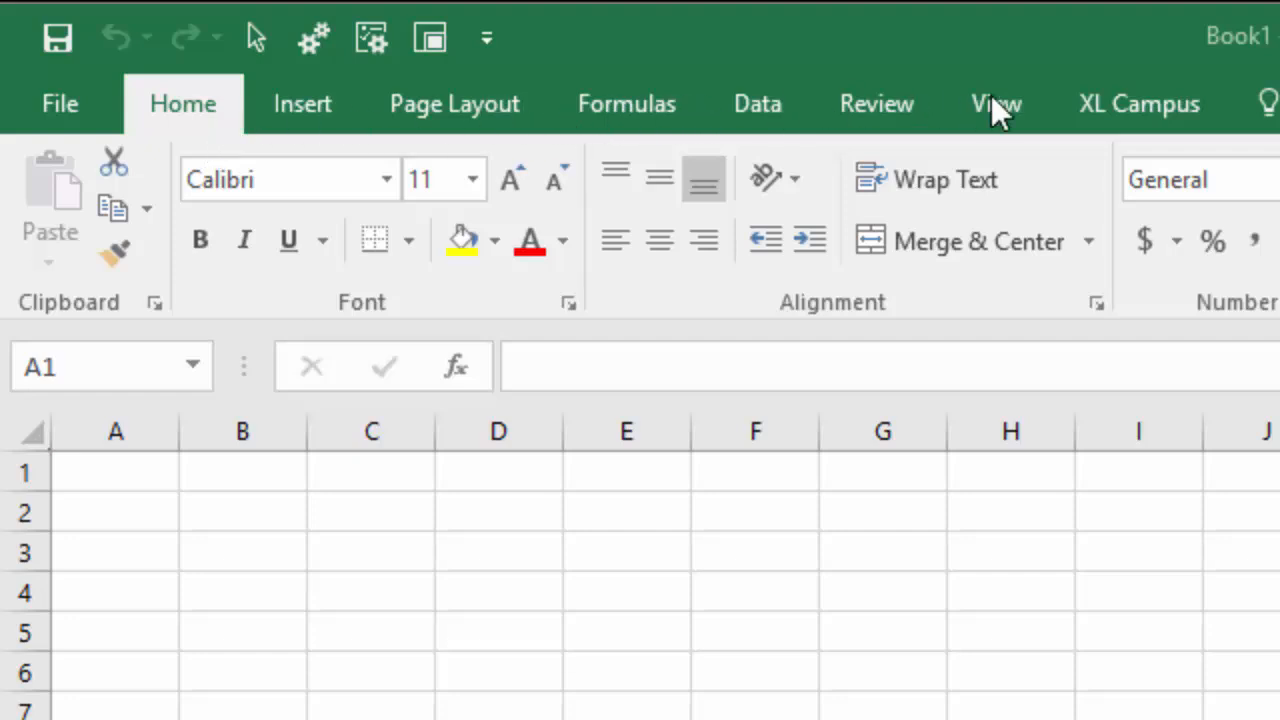
{"action": "mouse_move", "coordinate": [182, 104]}
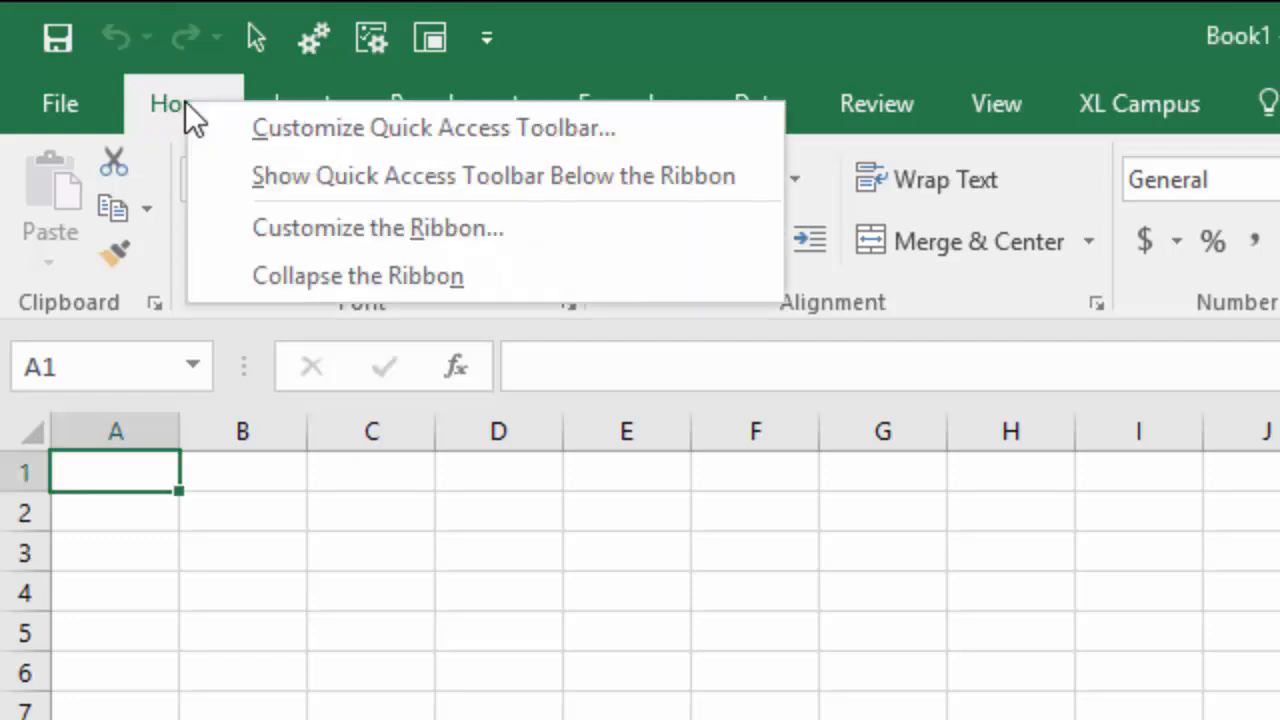
{"action": "mouse_move", "coordinate": [290, 236]}
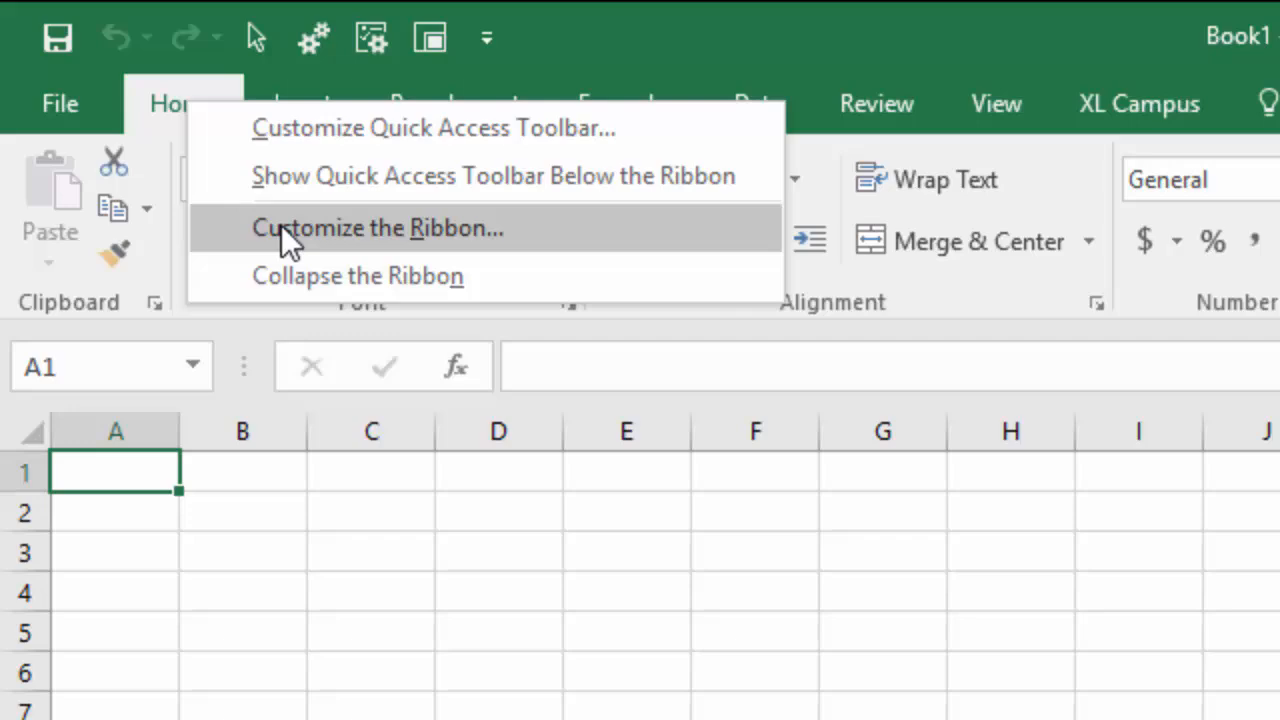
Enable the Developer tab under Main Tabs in Customize the Ribbon and apply it.
{"action": "left_click", "coordinate": [378, 228]}
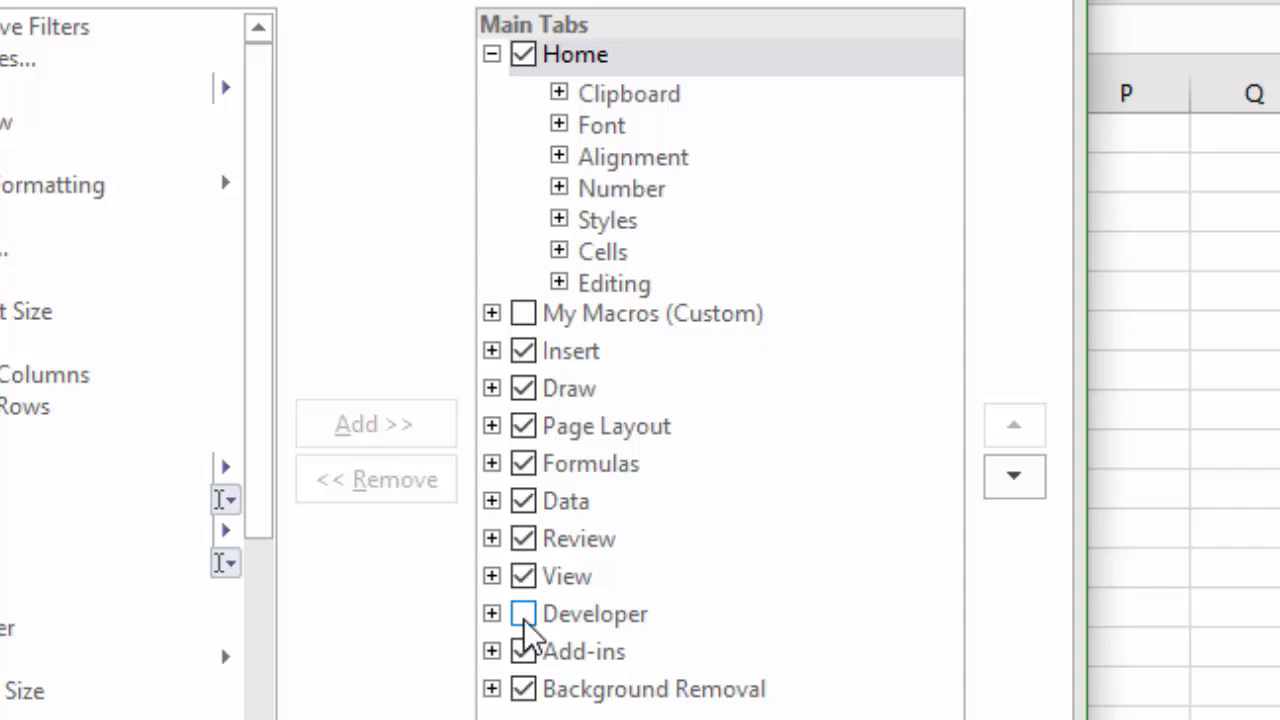
{"action": "left_click", "coordinate": [524, 612]}
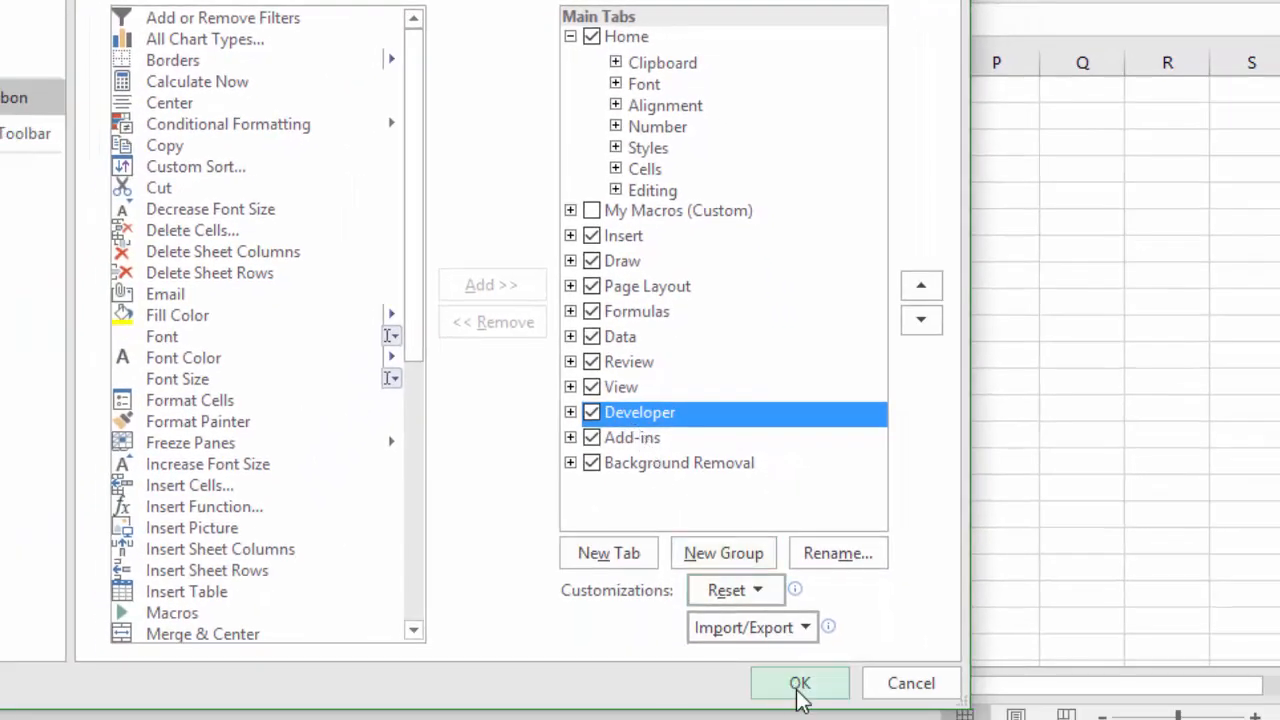
{"action": "left_click", "coordinate": [800, 684]}
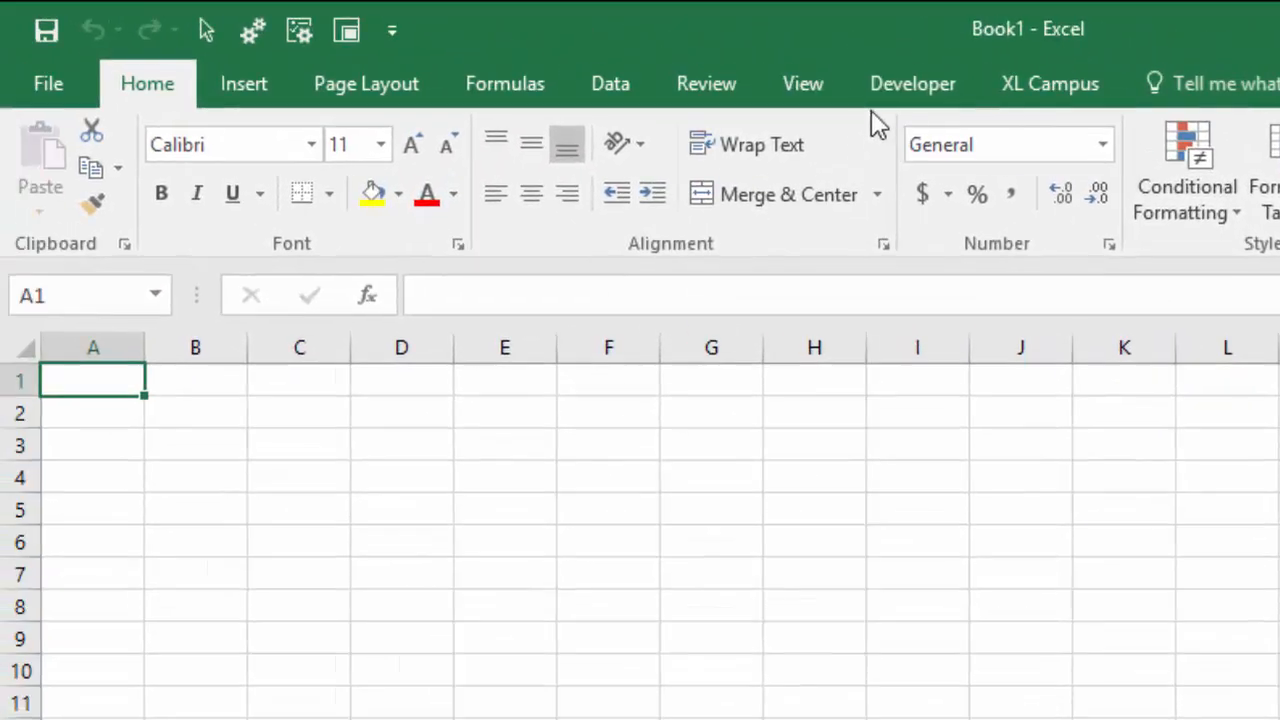
Show the Developer tab and start a new macro recording, bringing up the Record Macro dialog.
{"action": "left_click", "coordinate": [912, 84]}
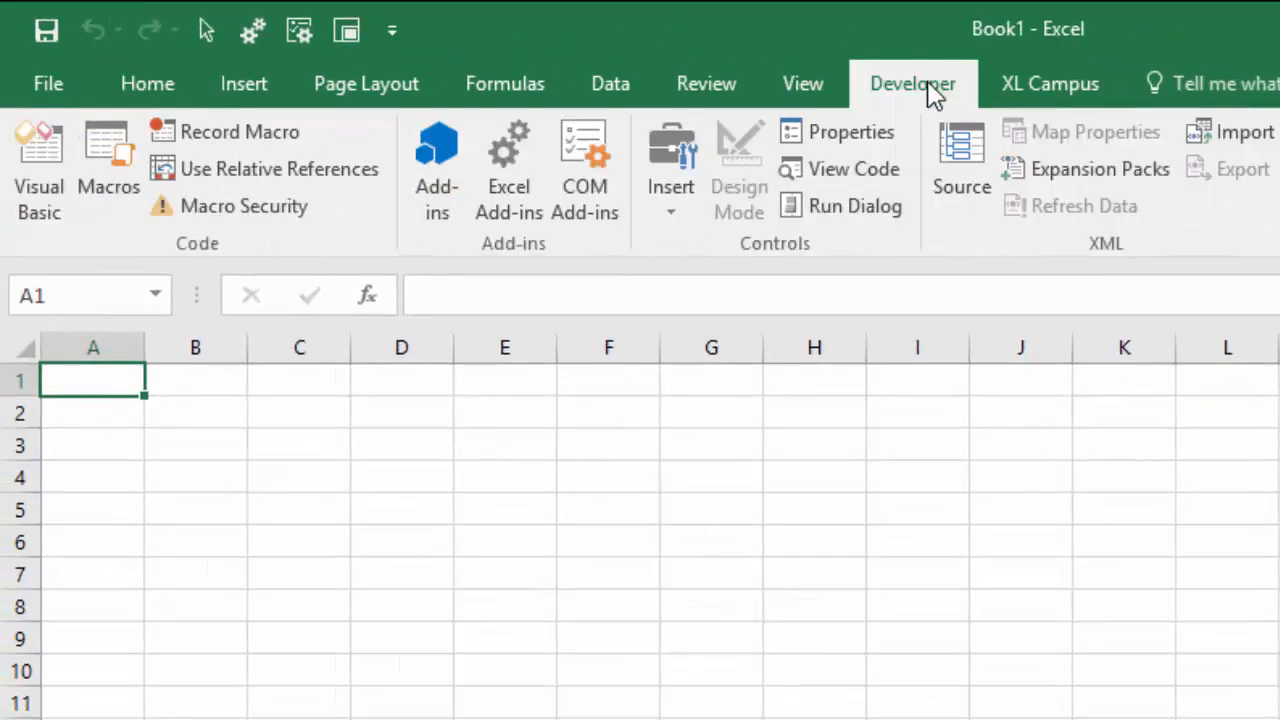
{"action": "mouse_move", "coordinate": [672, 160]}
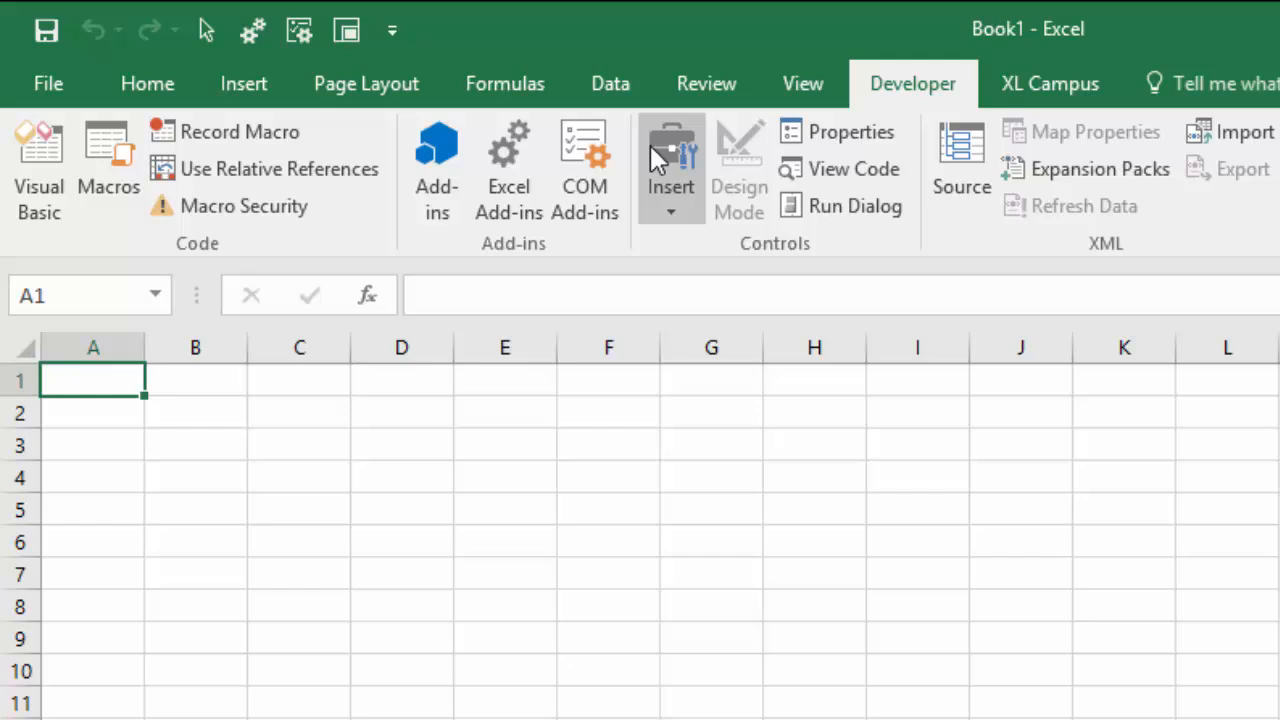
{"action": "mouse_move", "coordinate": [376, 224]}
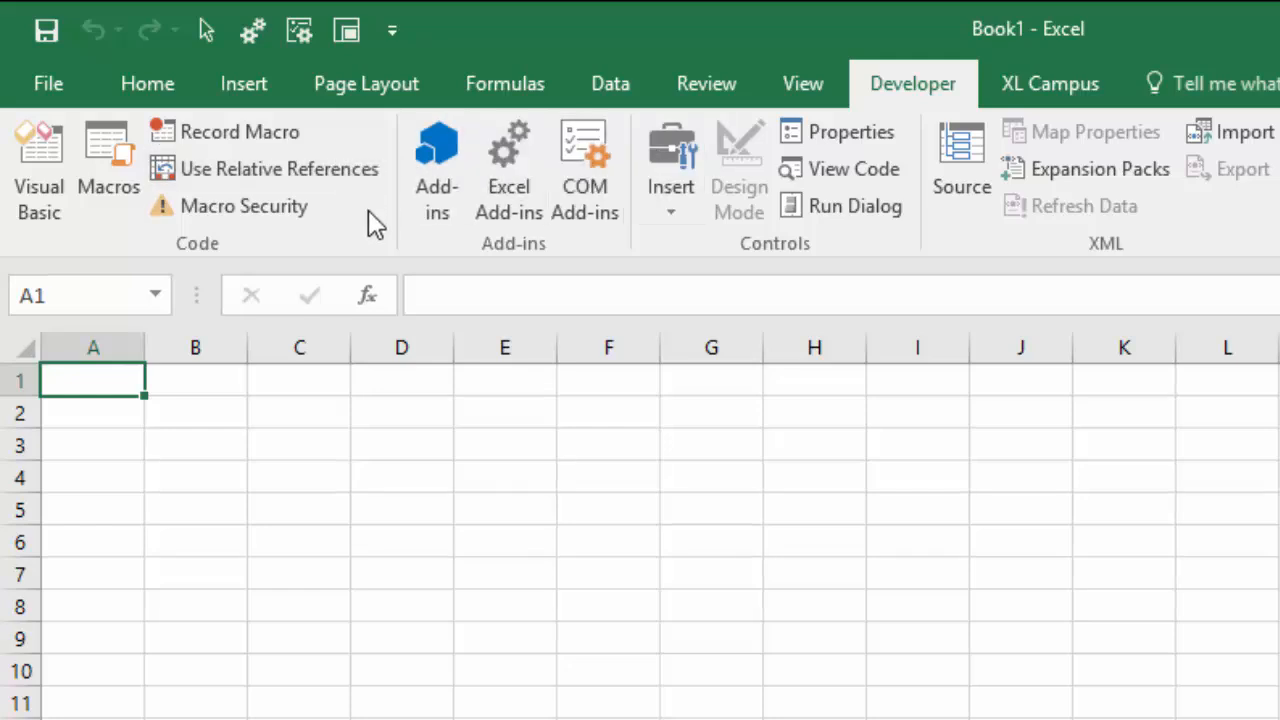
{"action": "mouse_move", "coordinate": [240, 132]}
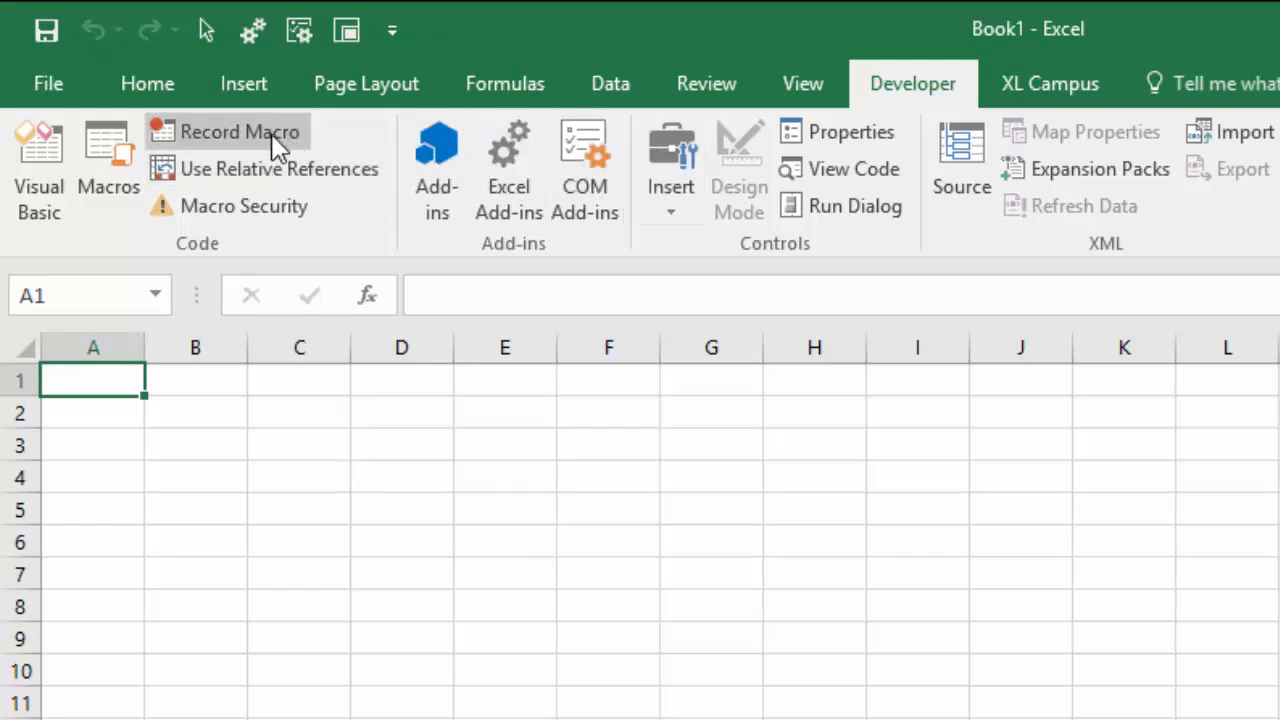
{"action": "mouse_move", "coordinate": [740, 190]}
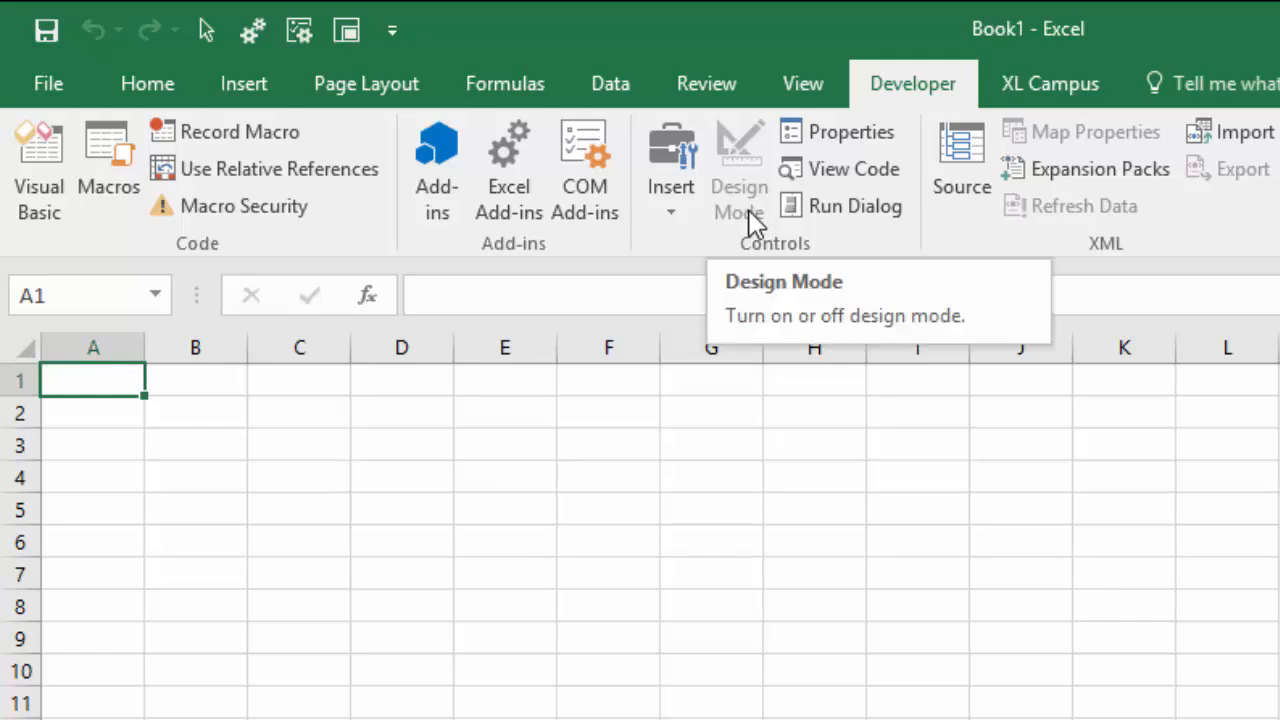
{"action": "mouse_move", "coordinate": [644, 210]}
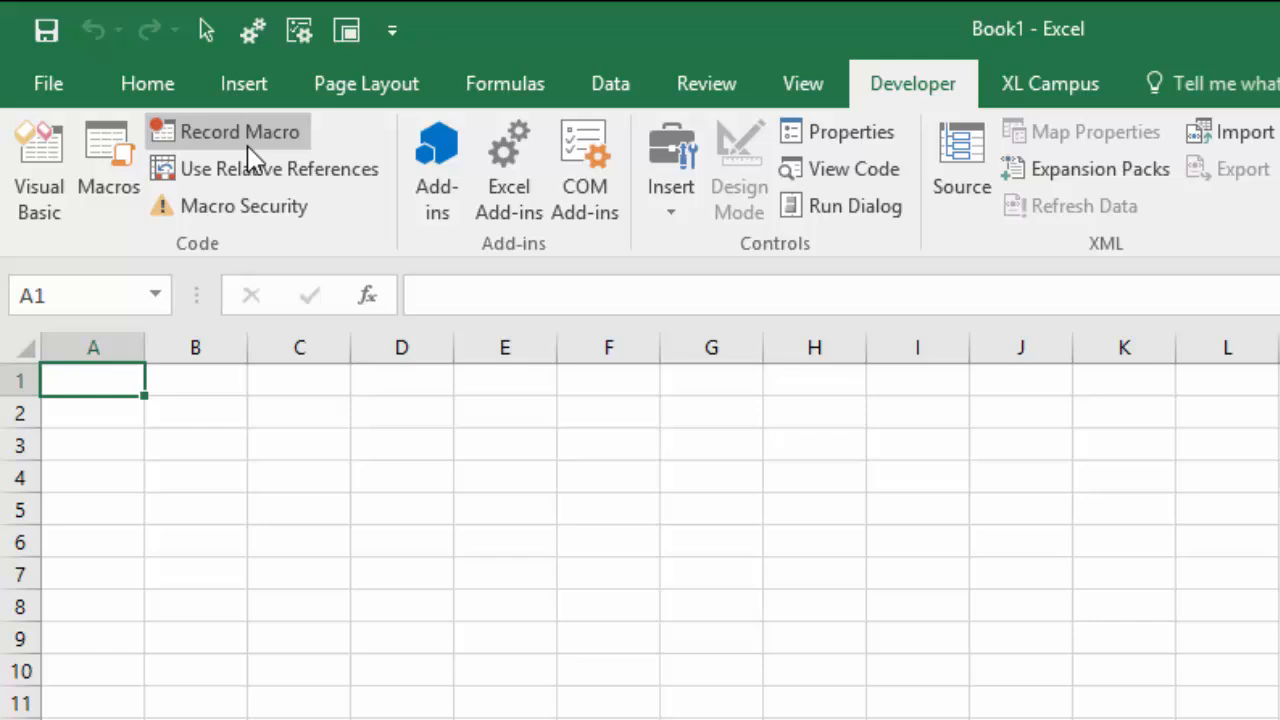
{"action": "mouse_move", "coordinate": [240, 132]}
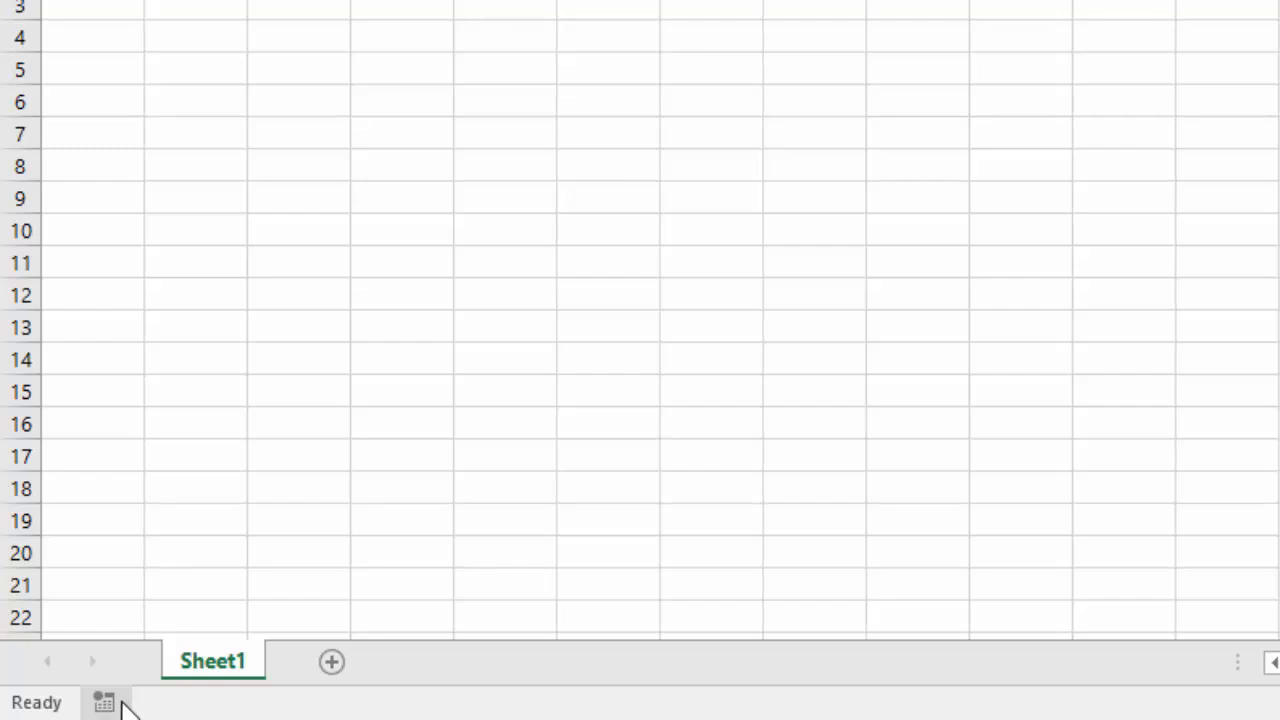
{"action": "left_click", "coordinate": [104, 702]}
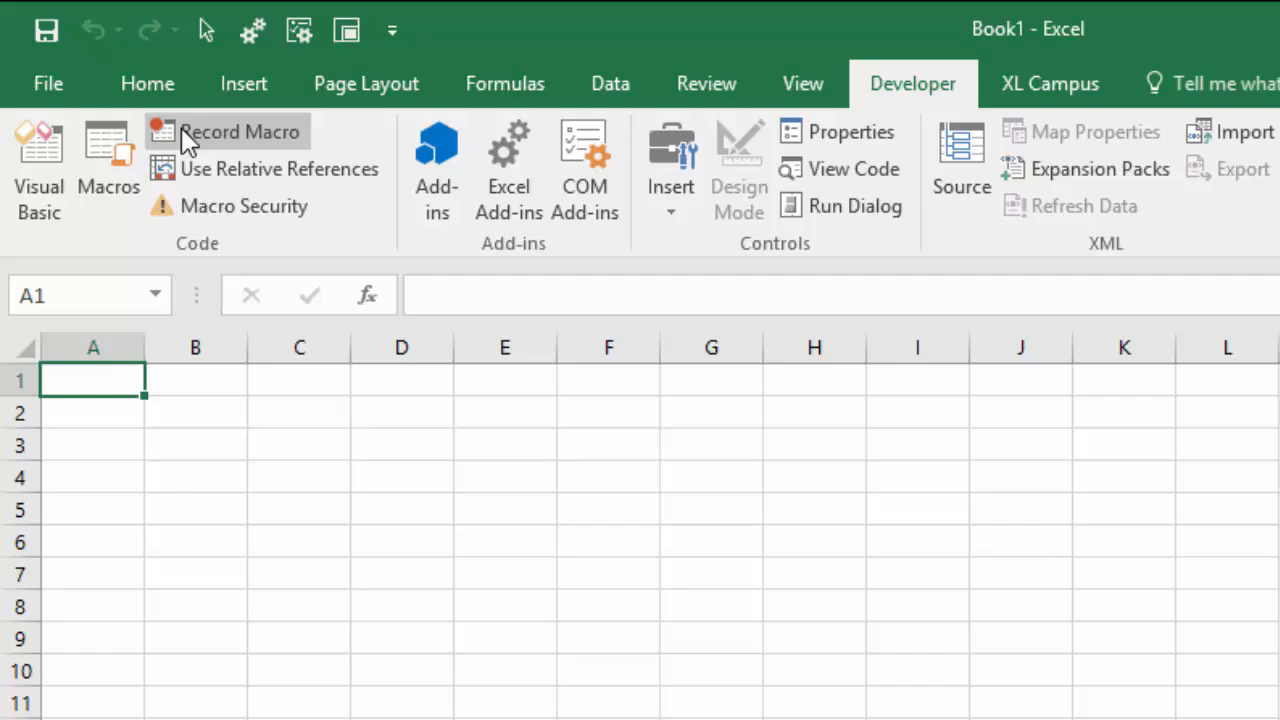
{"action": "left_click", "coordinate": [240, 132]}
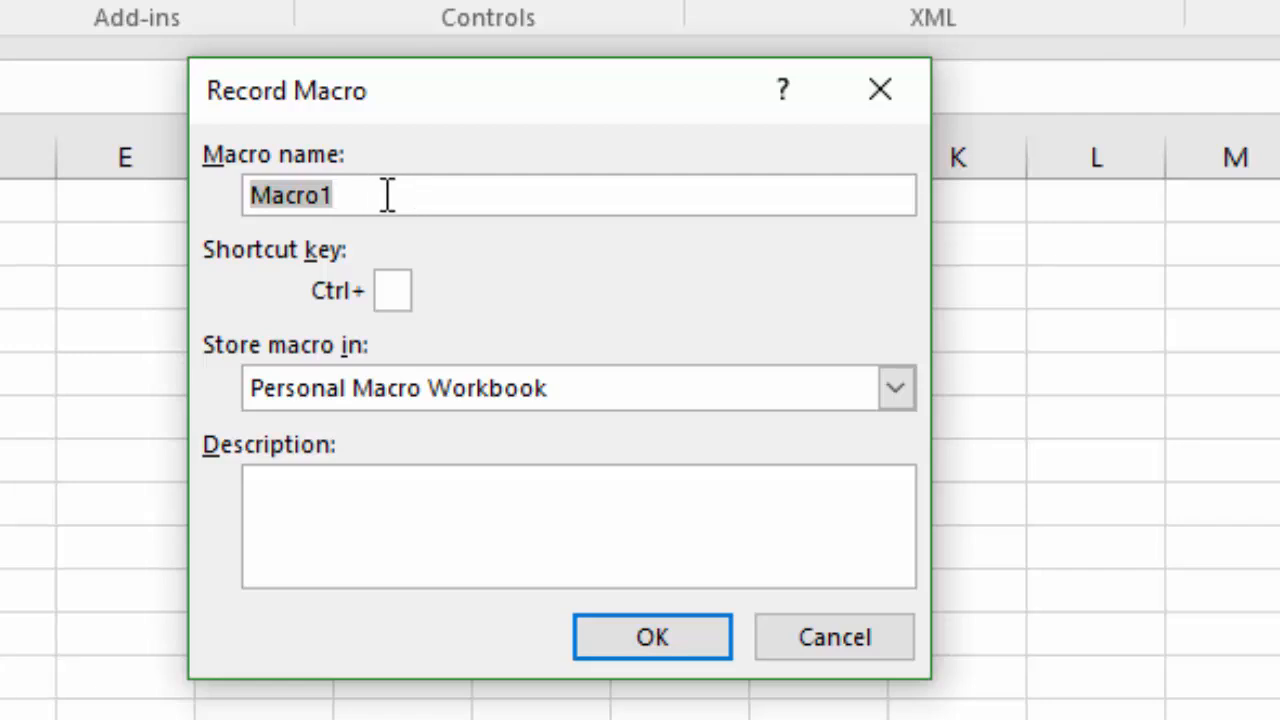
Name the macro Add_3_Sheets, store it in the Personal Macro Workbook, and begin recording.
{"action": "type", "text": "Add_3_S"}
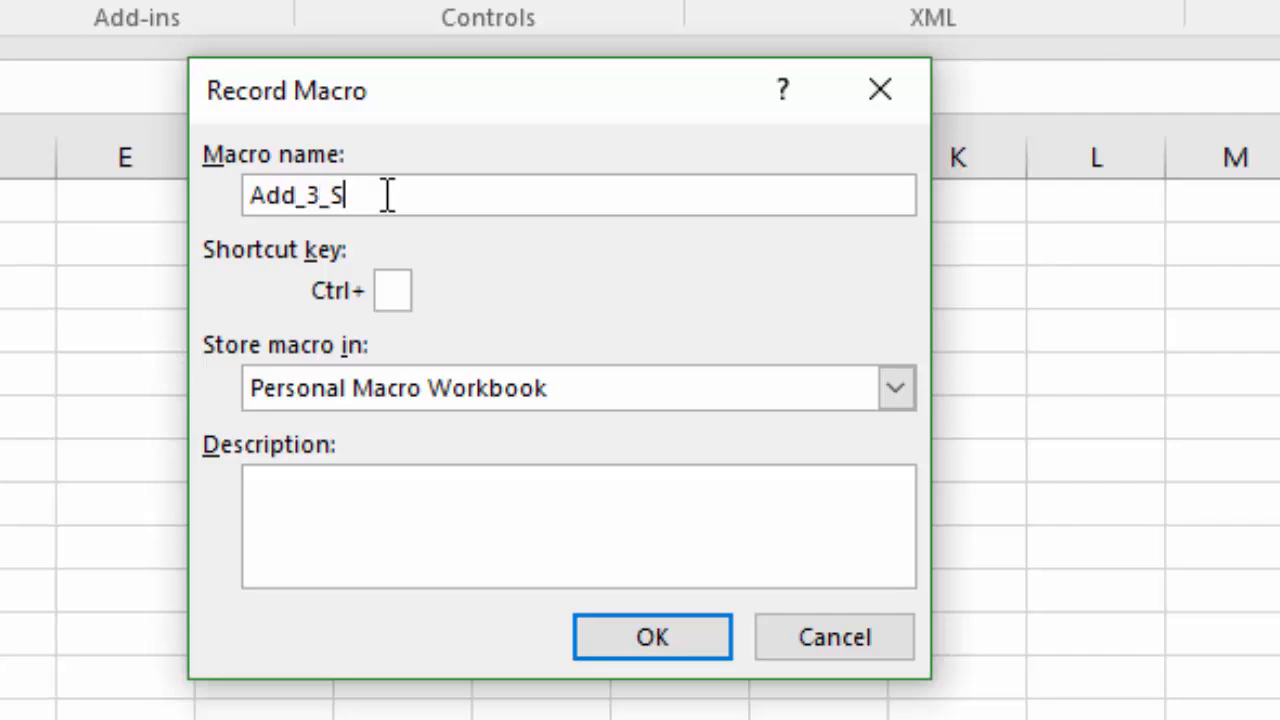
{"action": "type", "text": "heets"}
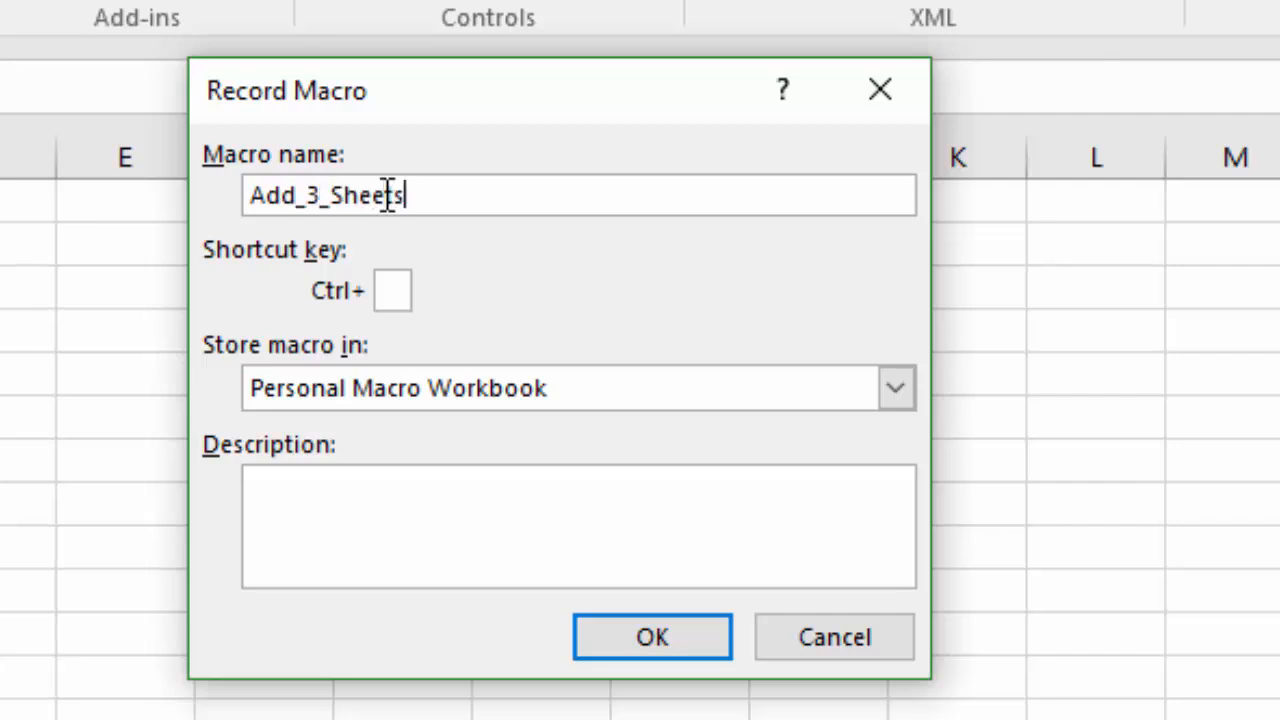
{"action": "mouse_move", "coordinate": [390, 236]}
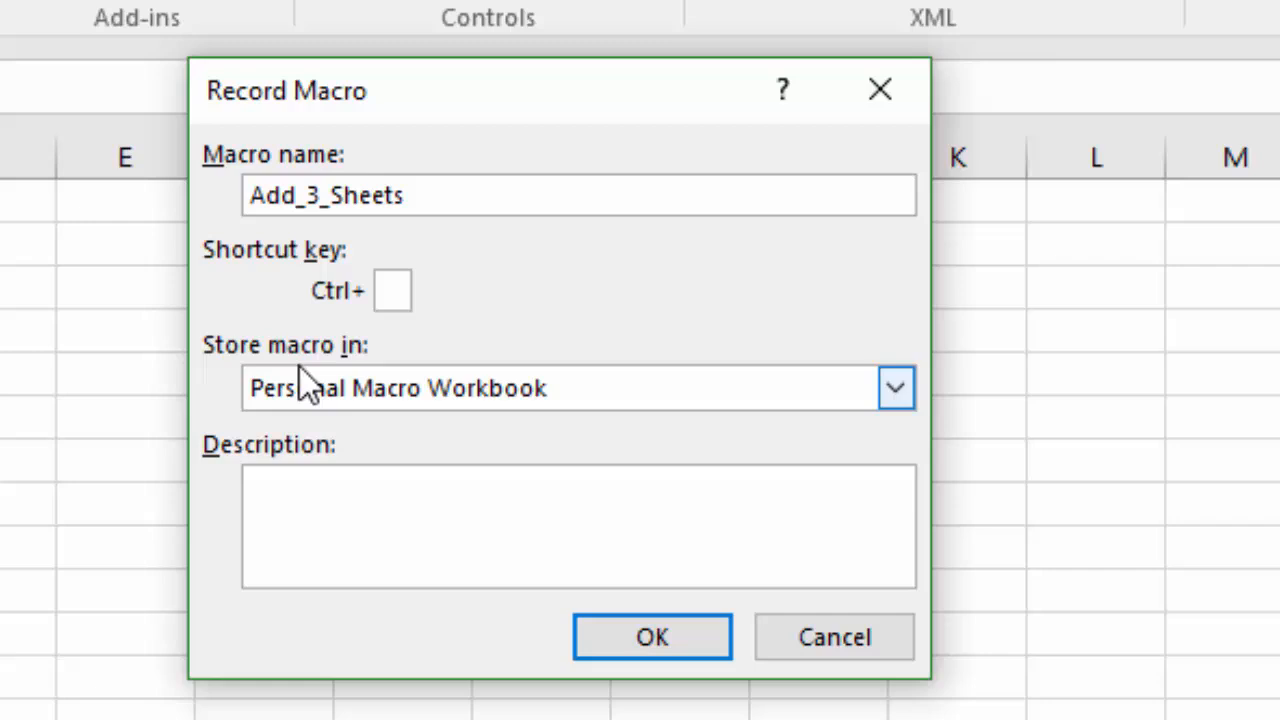
{"action": "left_click", "coordinate": [894, 388]}
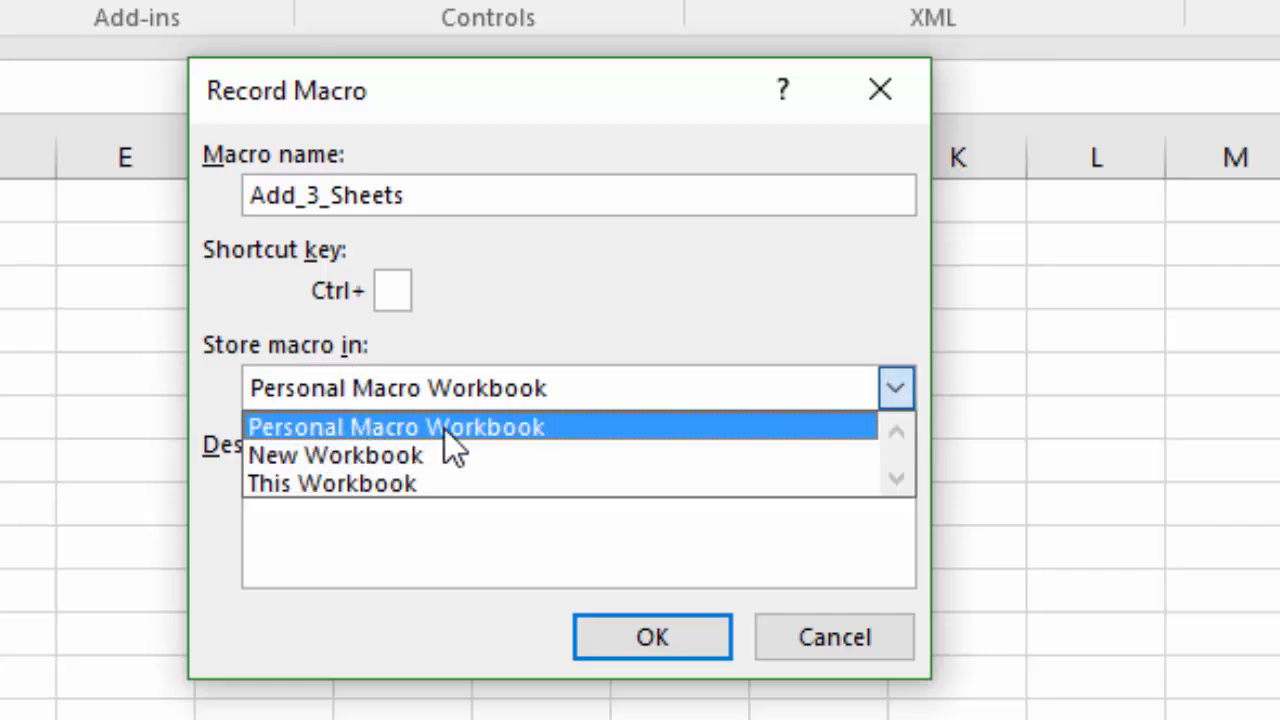
{"action": "mouse_move", "coordinate": [610, 420]}
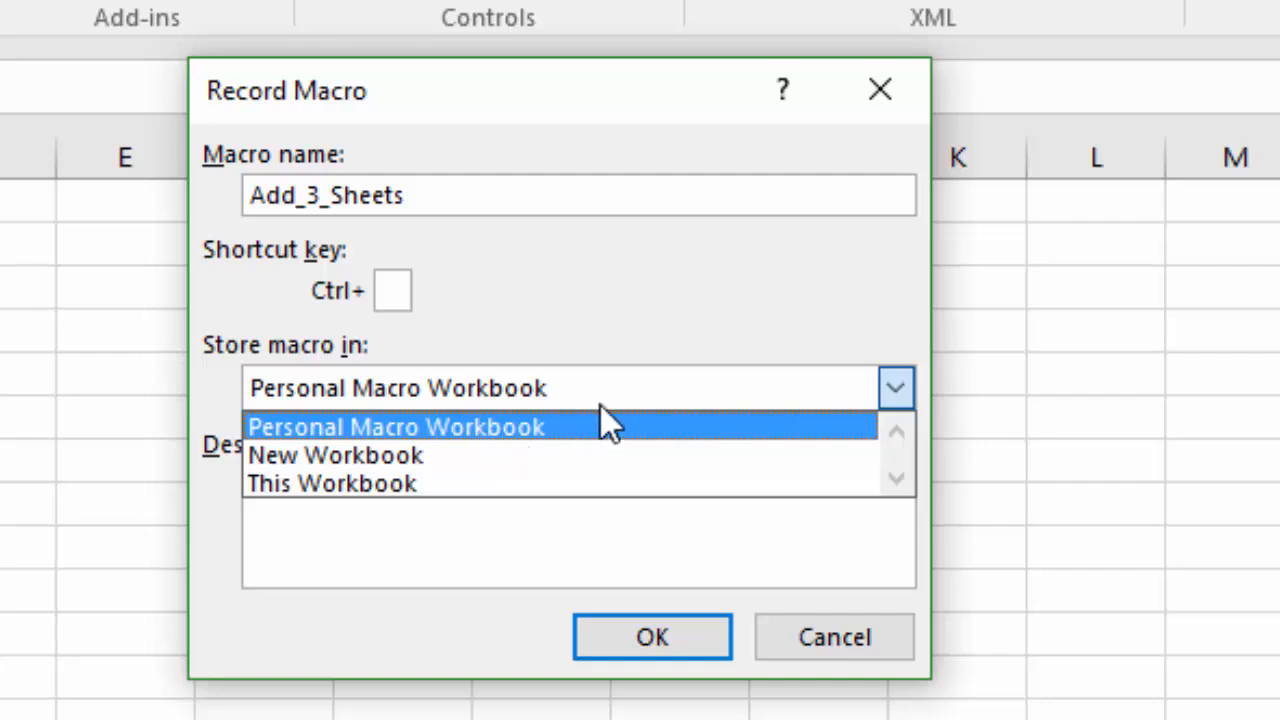
{"action": "left_click", "coordinate": [396, 428]}
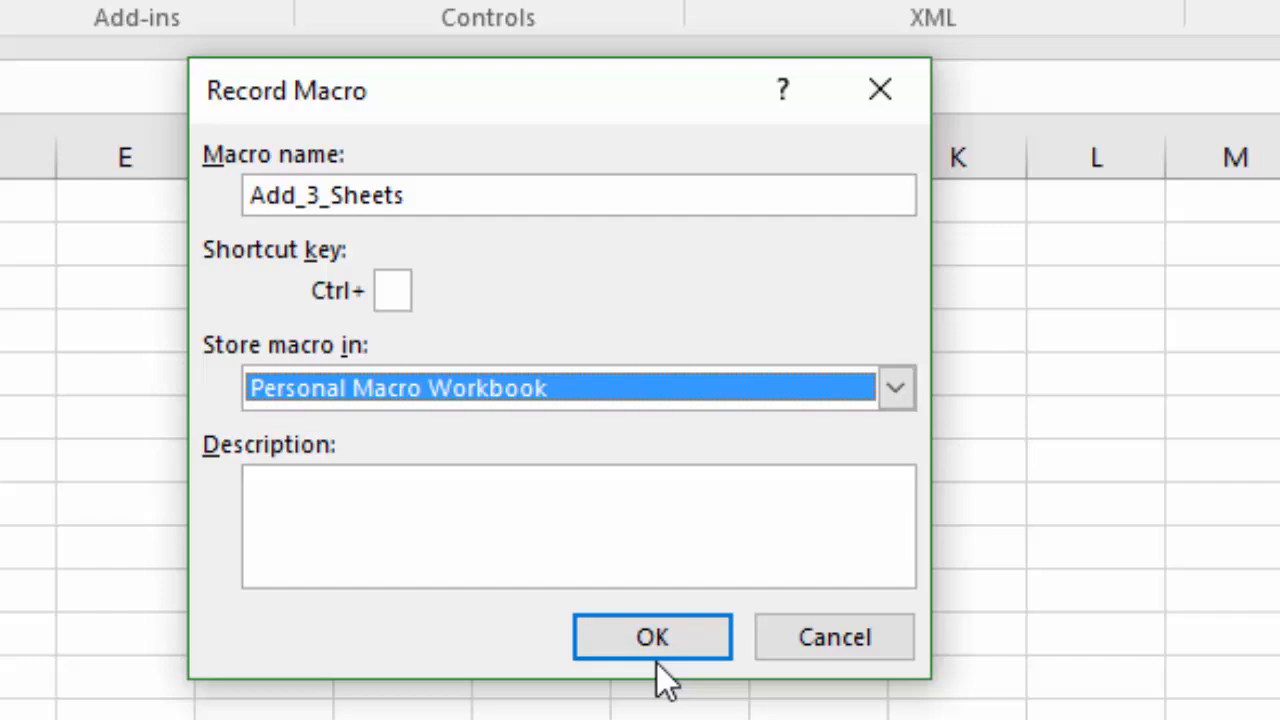
{"action": "left_click", "coordinate": [652, 636]}
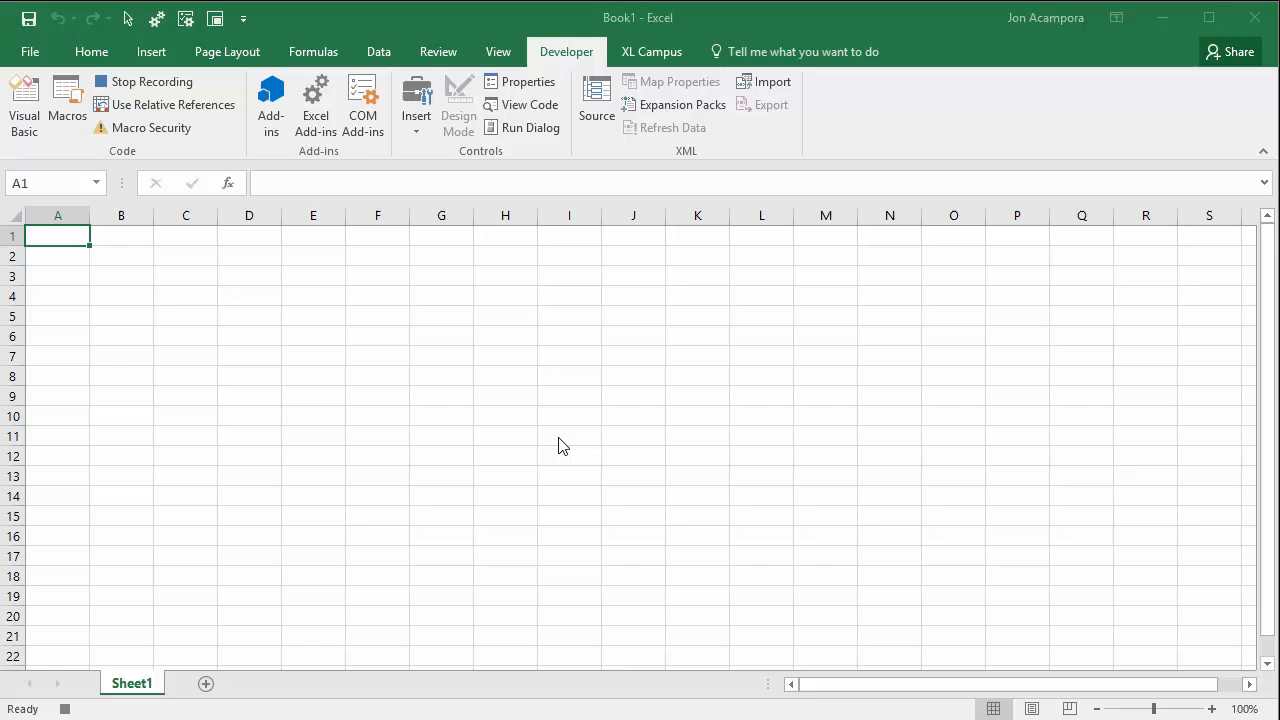
{"action": "mouse_move", "coordinate": [348, 292]}
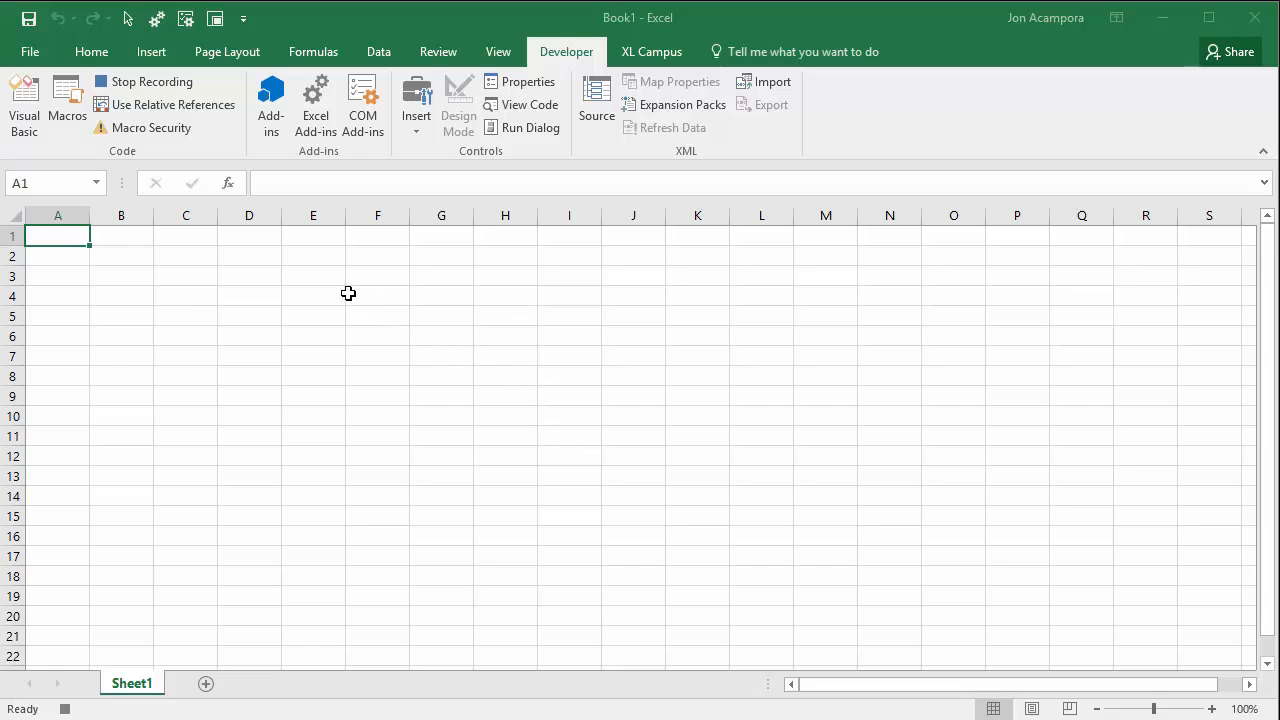
{"action": "mouse_move", "coordinate": [224, 228]}
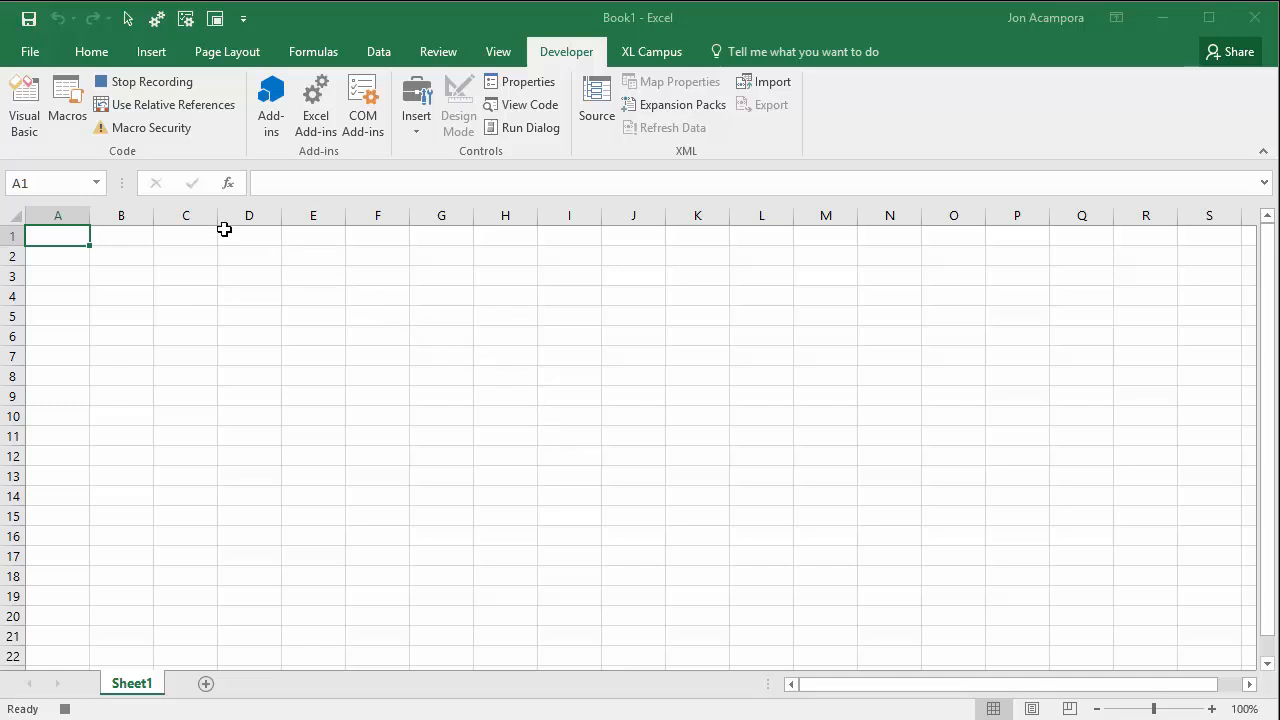
{"action": "mouse_move", "coordinate": [110, 94]}
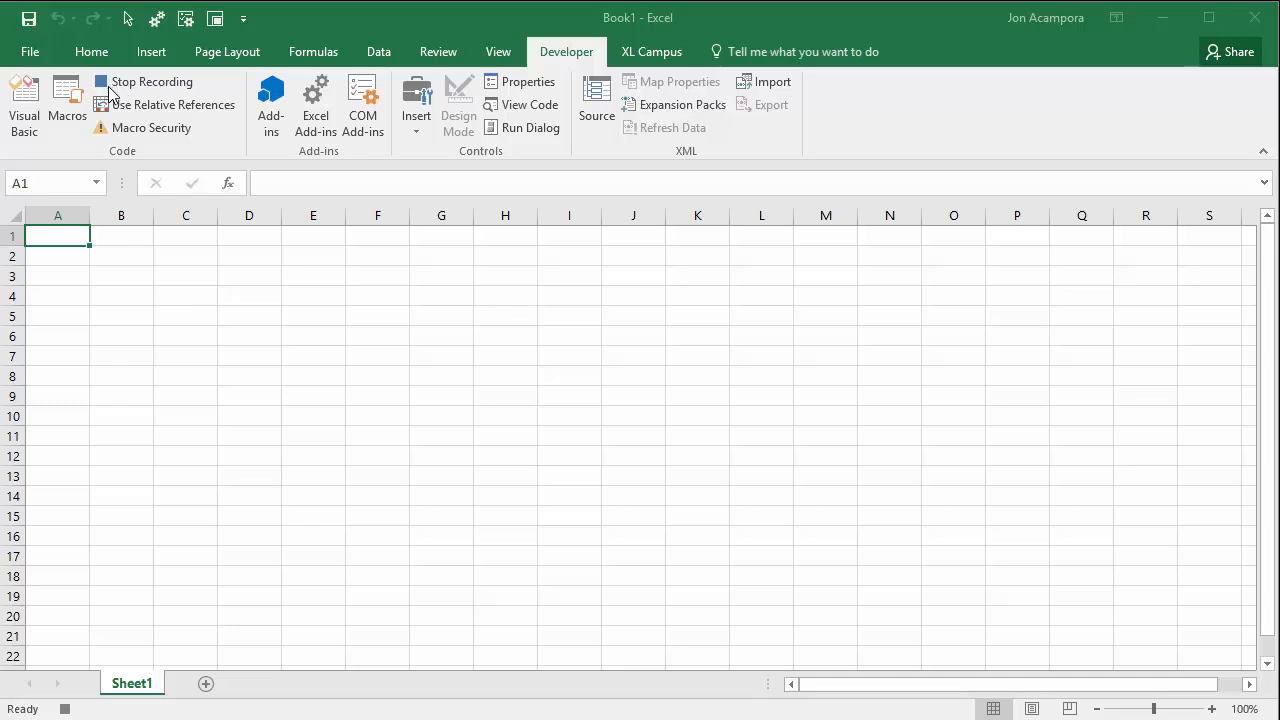
{"action": "mouse_move", "coordinate": [174, 88]}
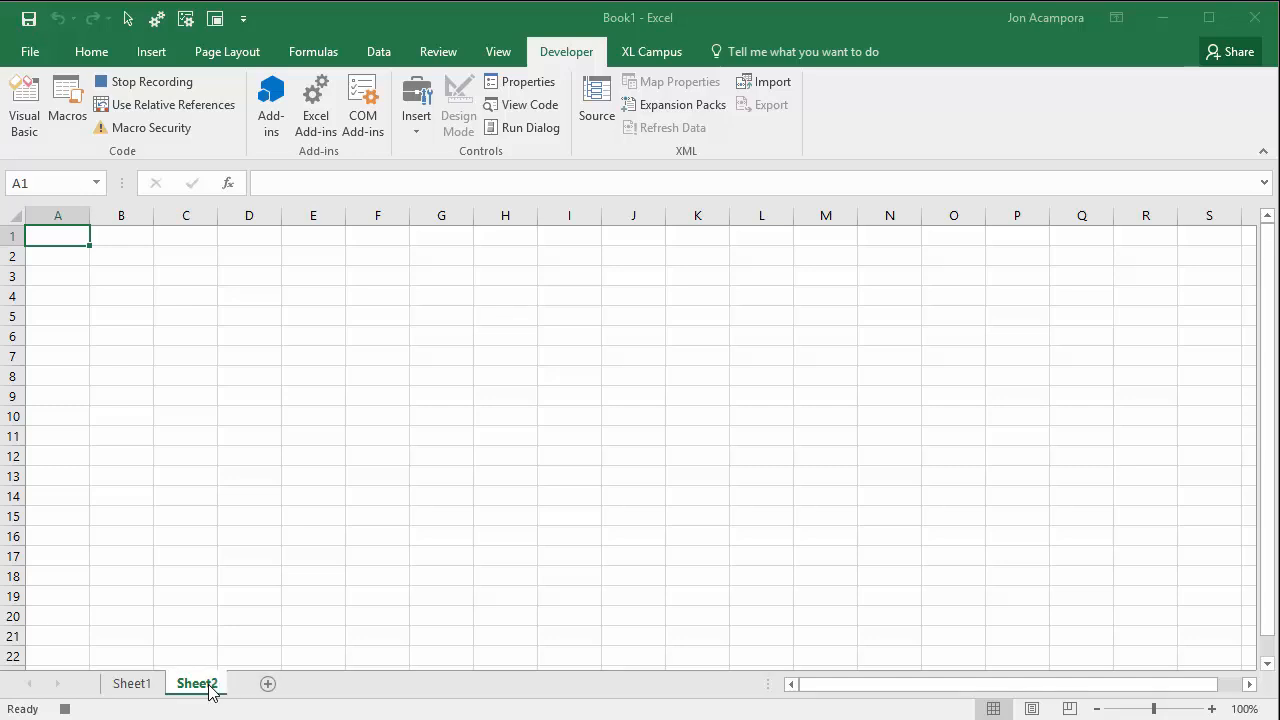
Add new worksheets Sheet3 and Sheet4 with the New Sheet button while recording.
{"action": "left_click", "coordinate": [268, 684]}
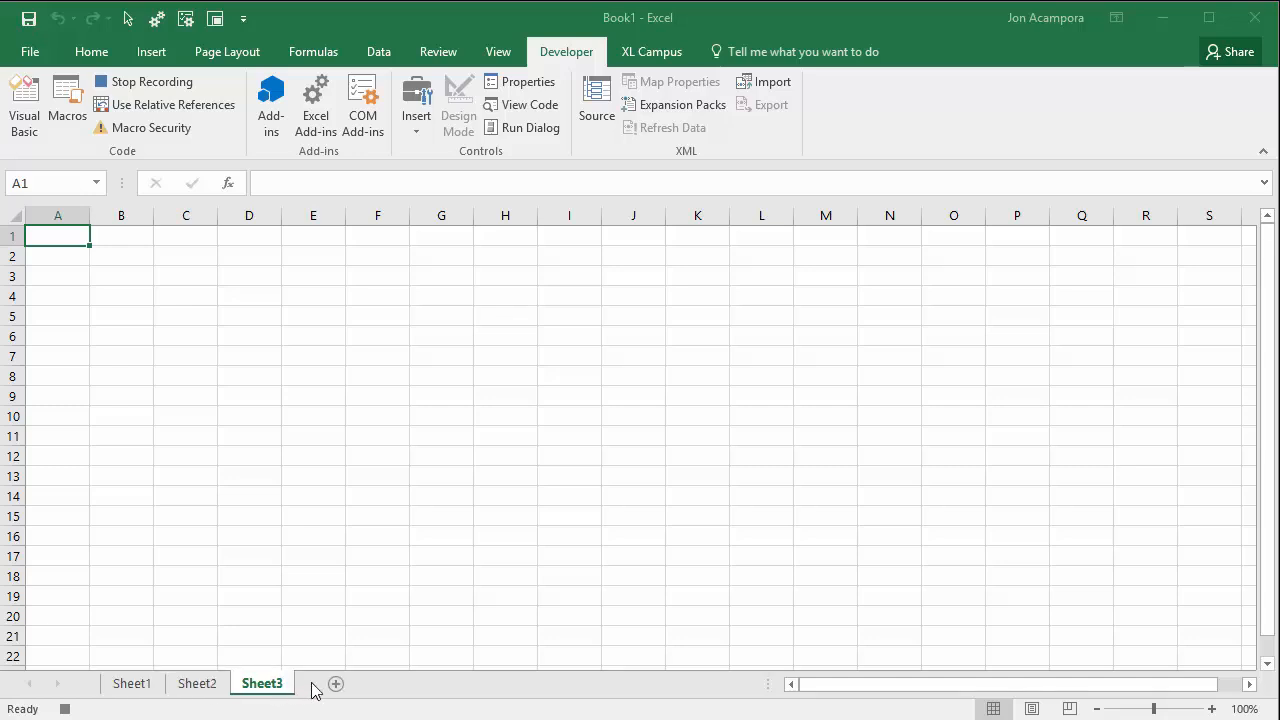
{"action": "left_click", "coordinate": [336, 684]}
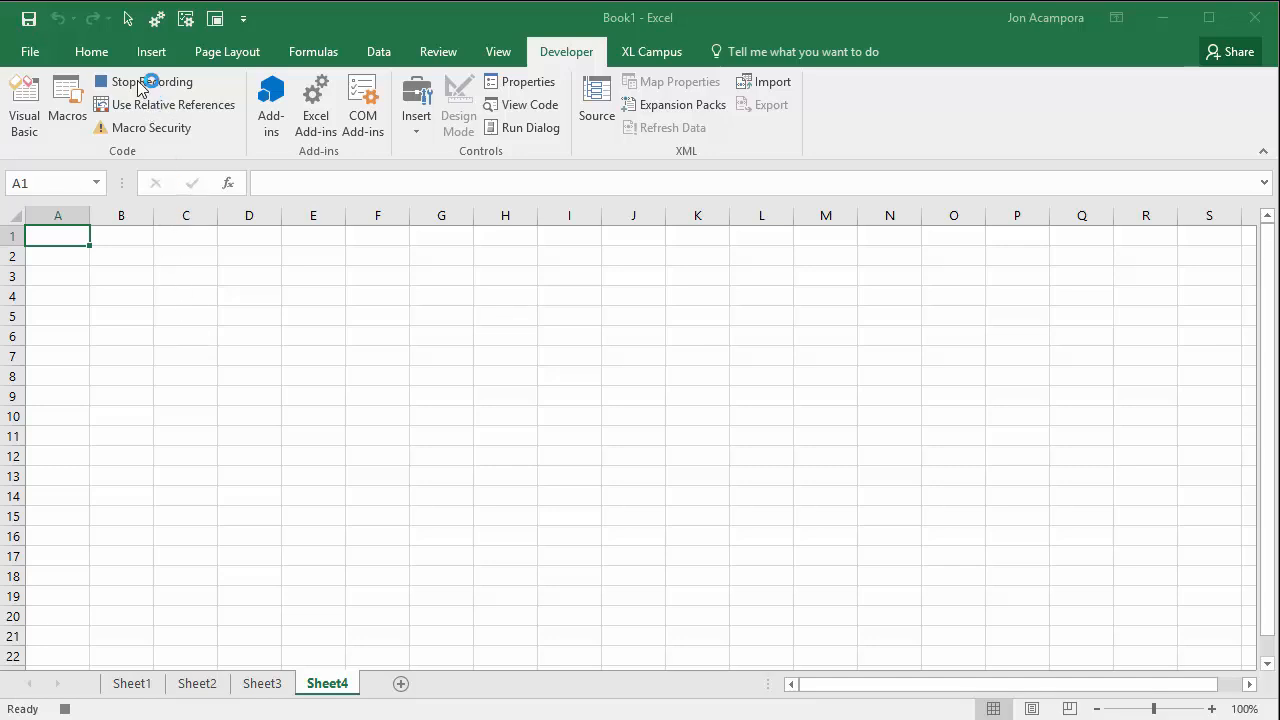
Stop the macro recording and switch to the Visual Basic editor.
{"action": "left_click", "coordinate": [140, 80]}
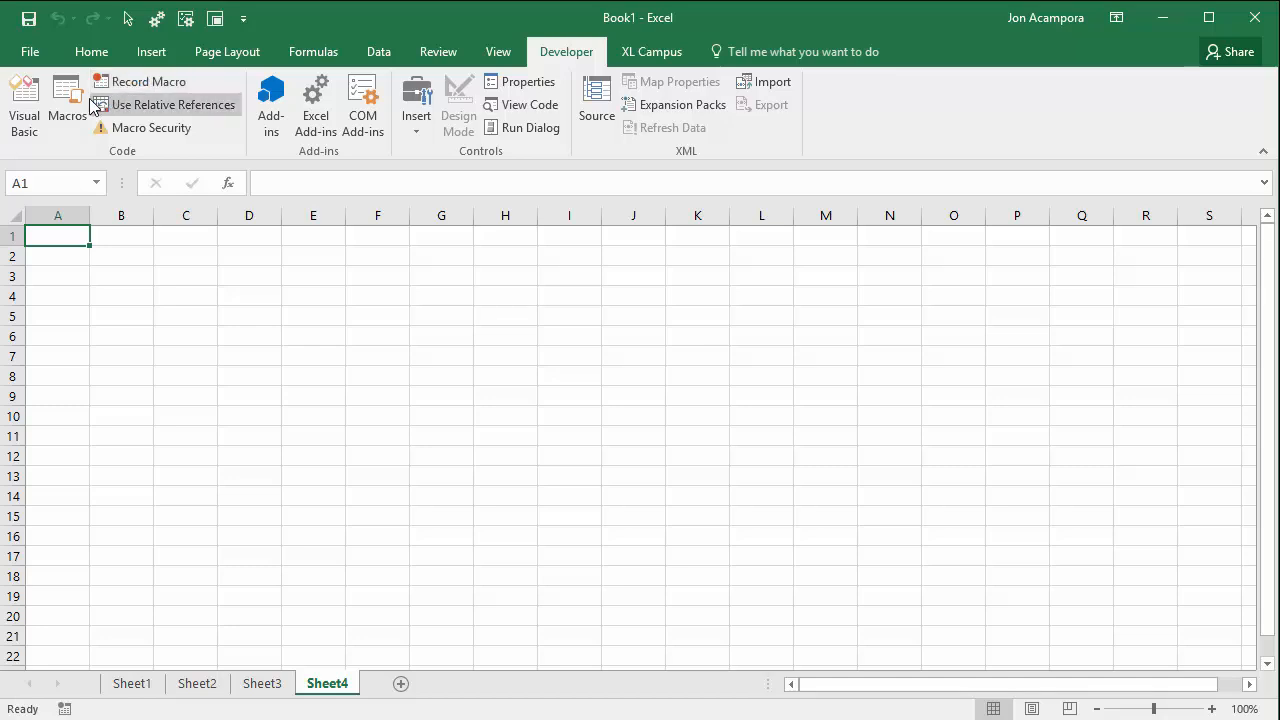
{"action": "mouse_move", "coordinate": [24, 100]}
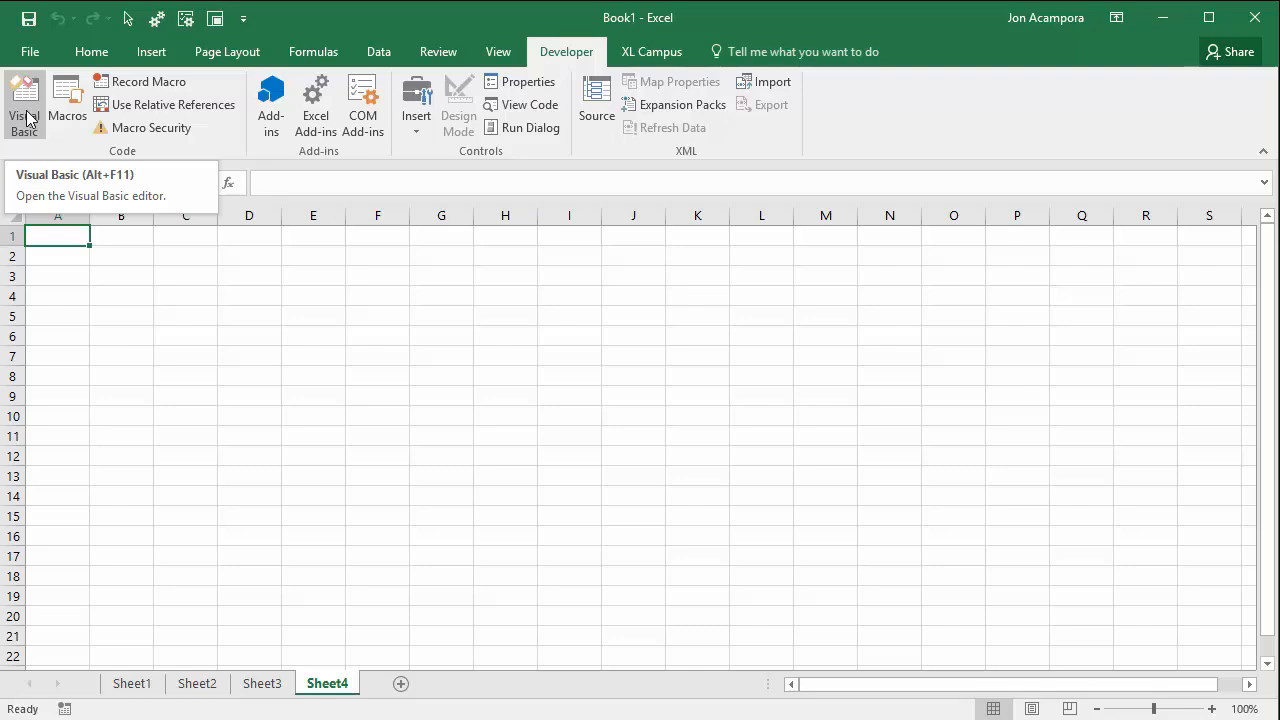
{"action": "left_click", "coordinate": [24, 104]}
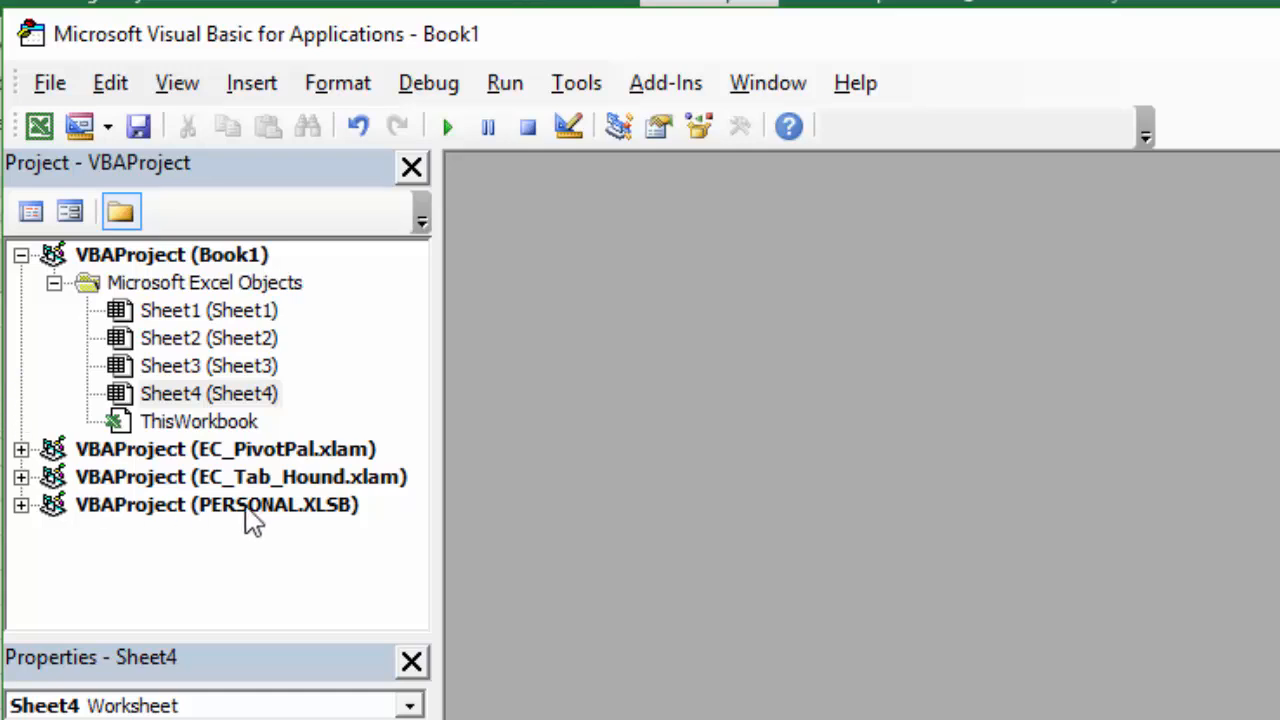
Collapse Book1, expand PERSONAL.XLSB > Modules and show Module1's recorded Add_3_Sheets code.
{"action": "left_click", "coordinate": [216, 504]}
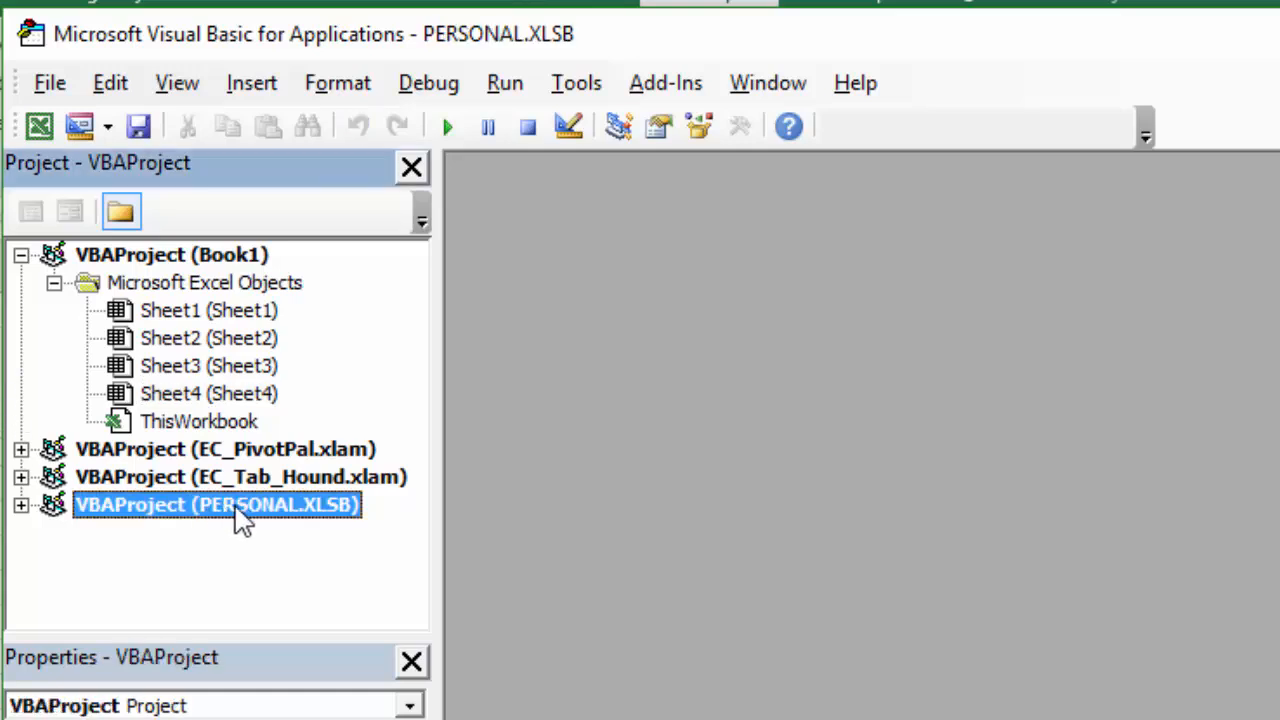
{"action": "left_click", "coordinate": [20, 254]}
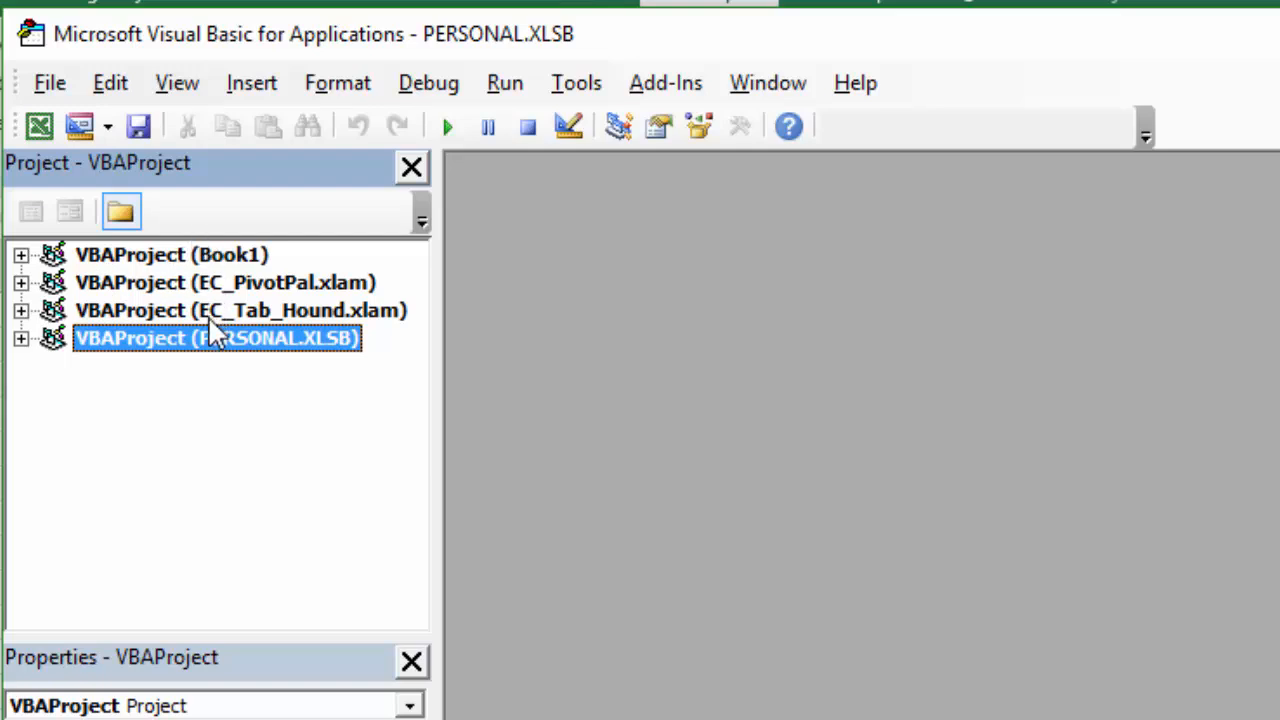
{"action": "mouse_move", "coordinate": [228, 270]}
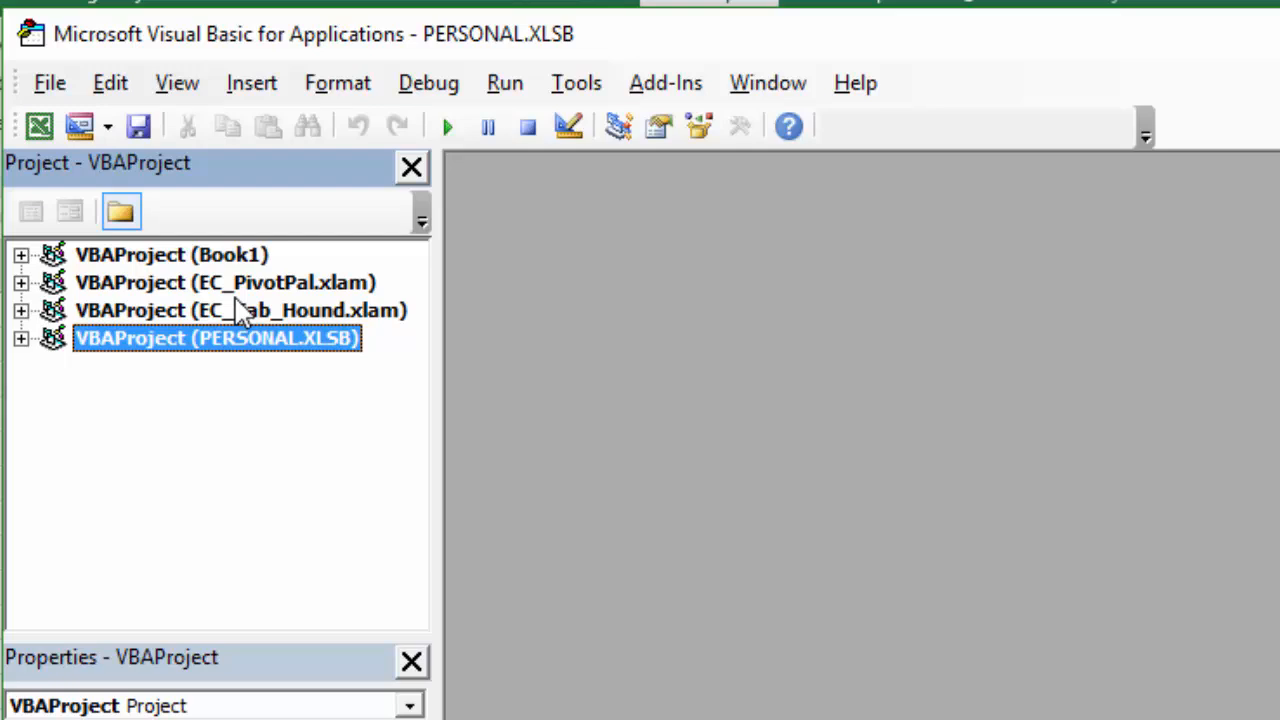
{"action": "mouse_move", "coordinate": [232, 300]}
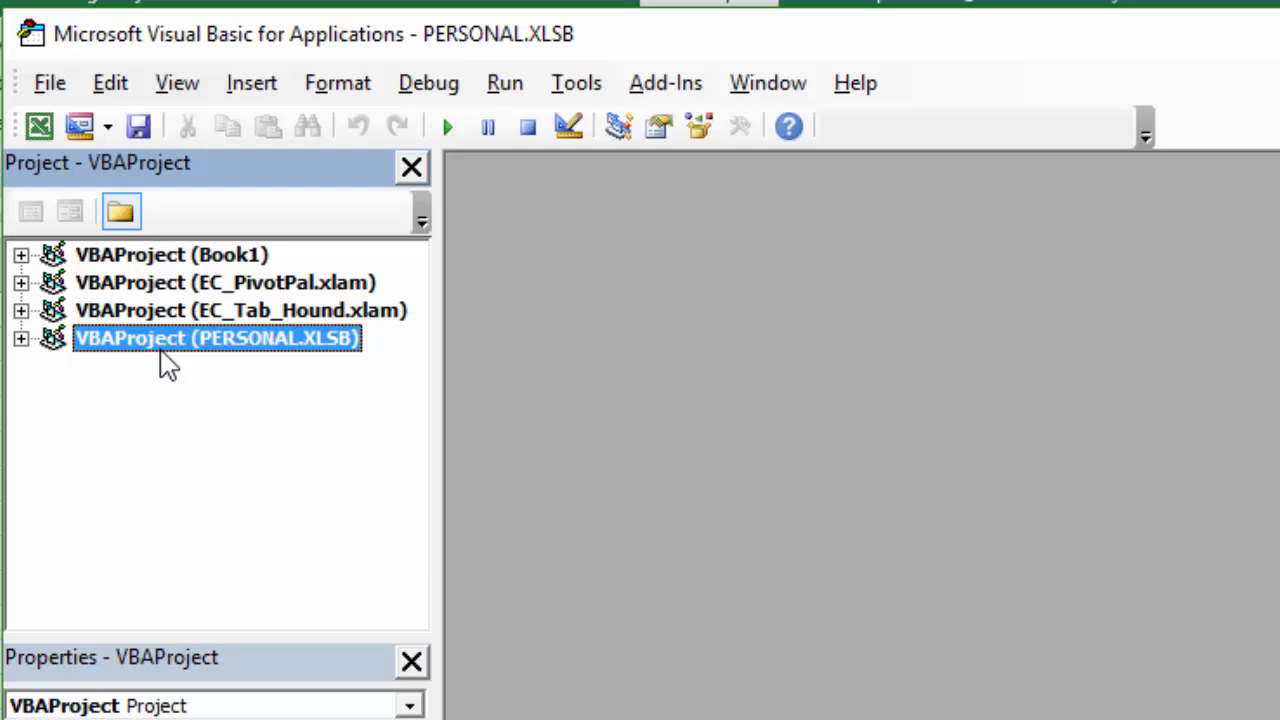
{"action": "mouse_move", "coordinate": [330, 340]}
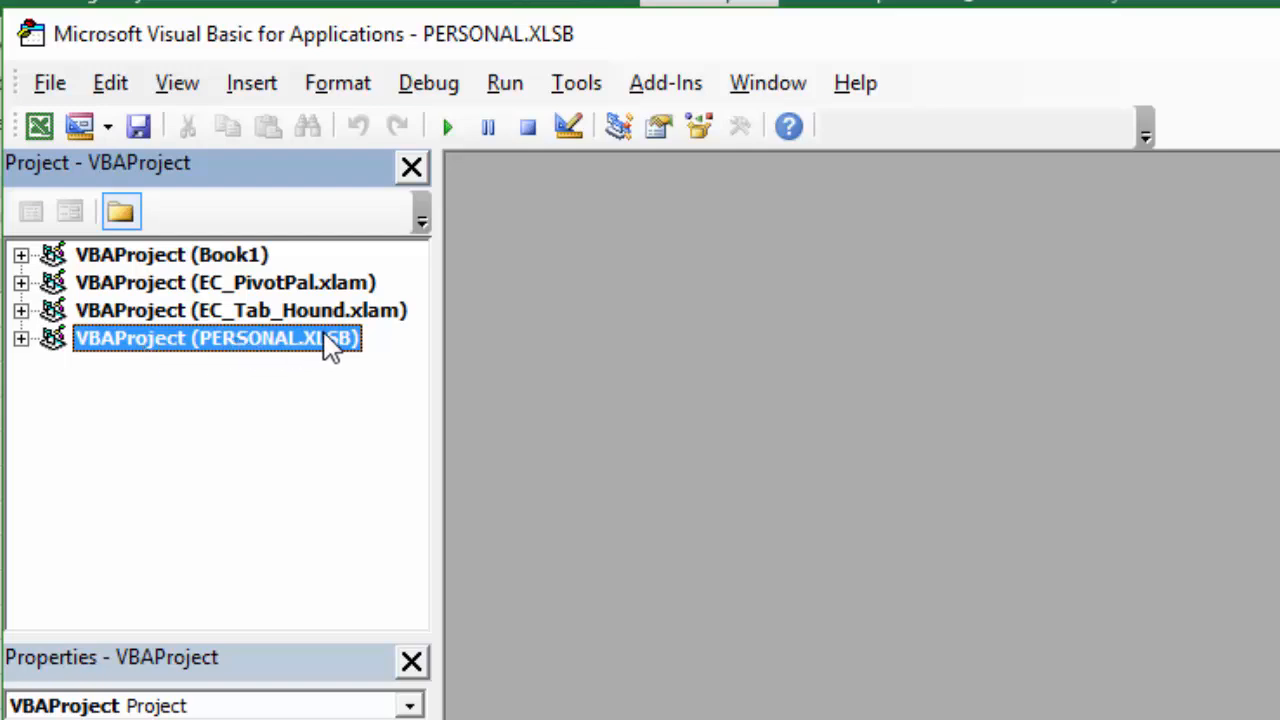
{"action": "left_click", "coordinate": [20, 338]}
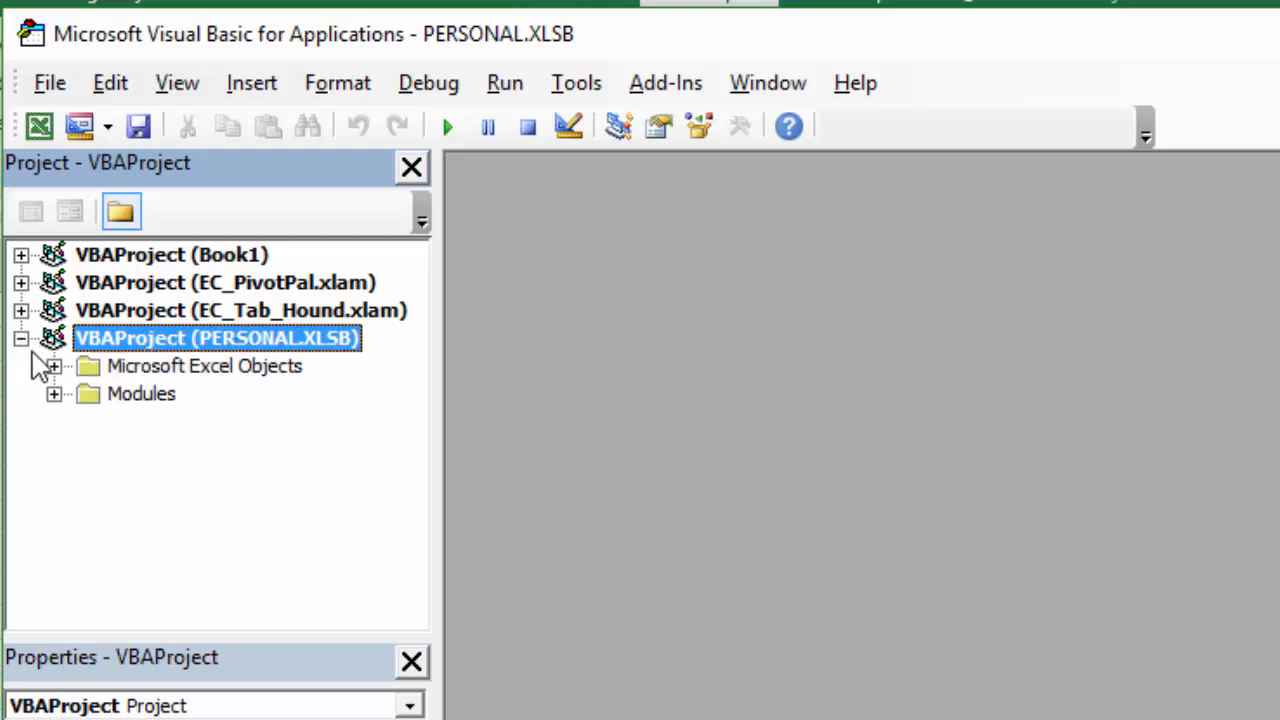
{"action": "left_click", "coordinate": [54, 392]}
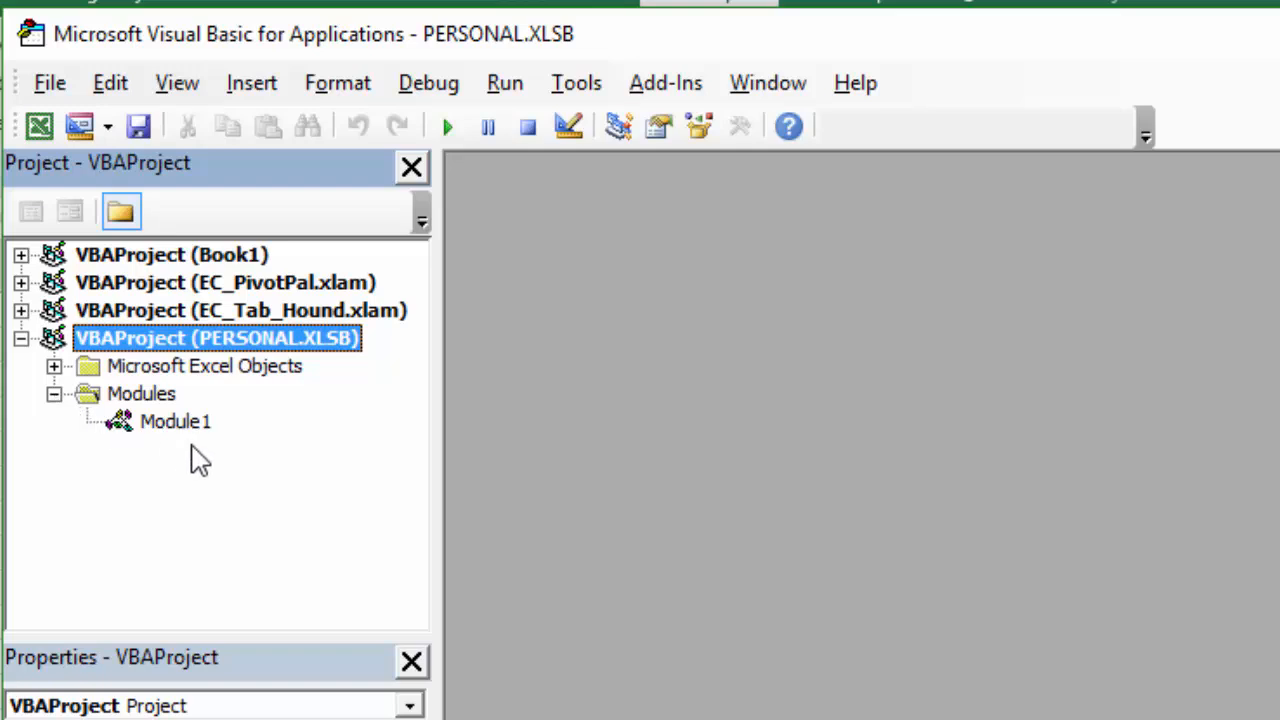
{"action": "double_click", "coordinate": [176, 420]}
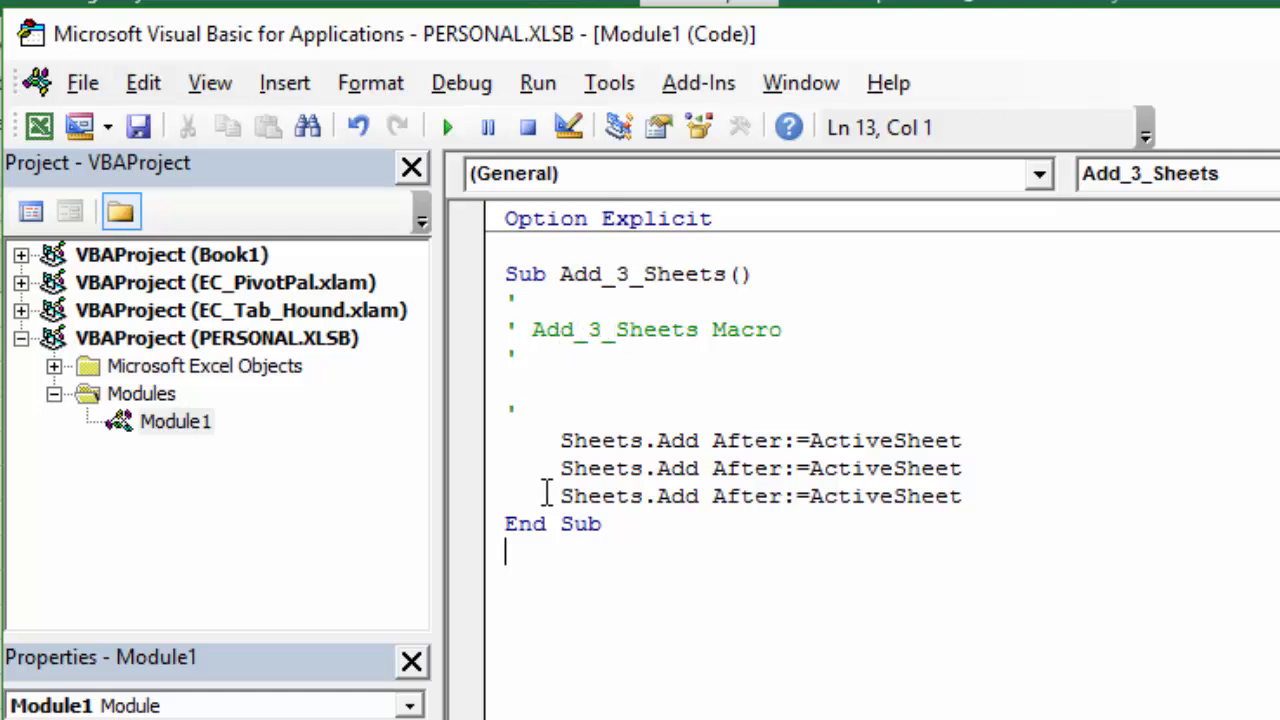
{"action": "left_click", "coordinate": [562, 442]}
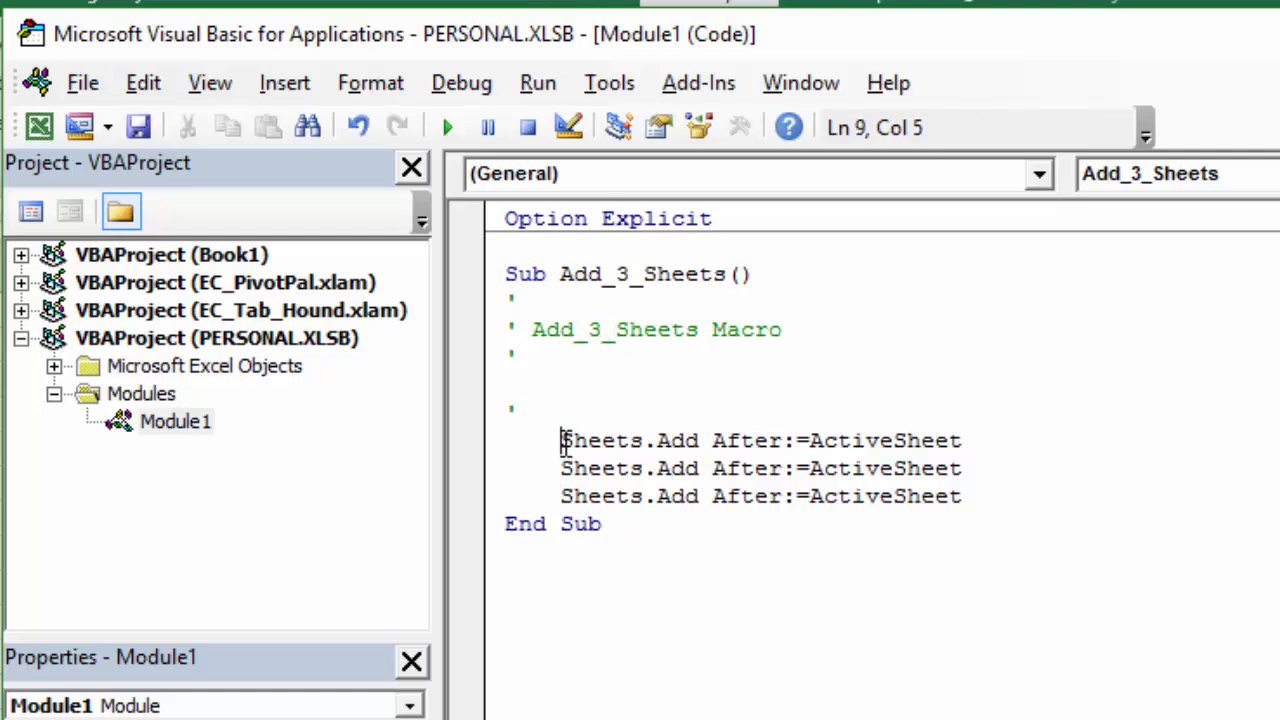
{"action": "left_click_drag", "start_coordinate": [562, 442], "coordinate": [702, 442]}
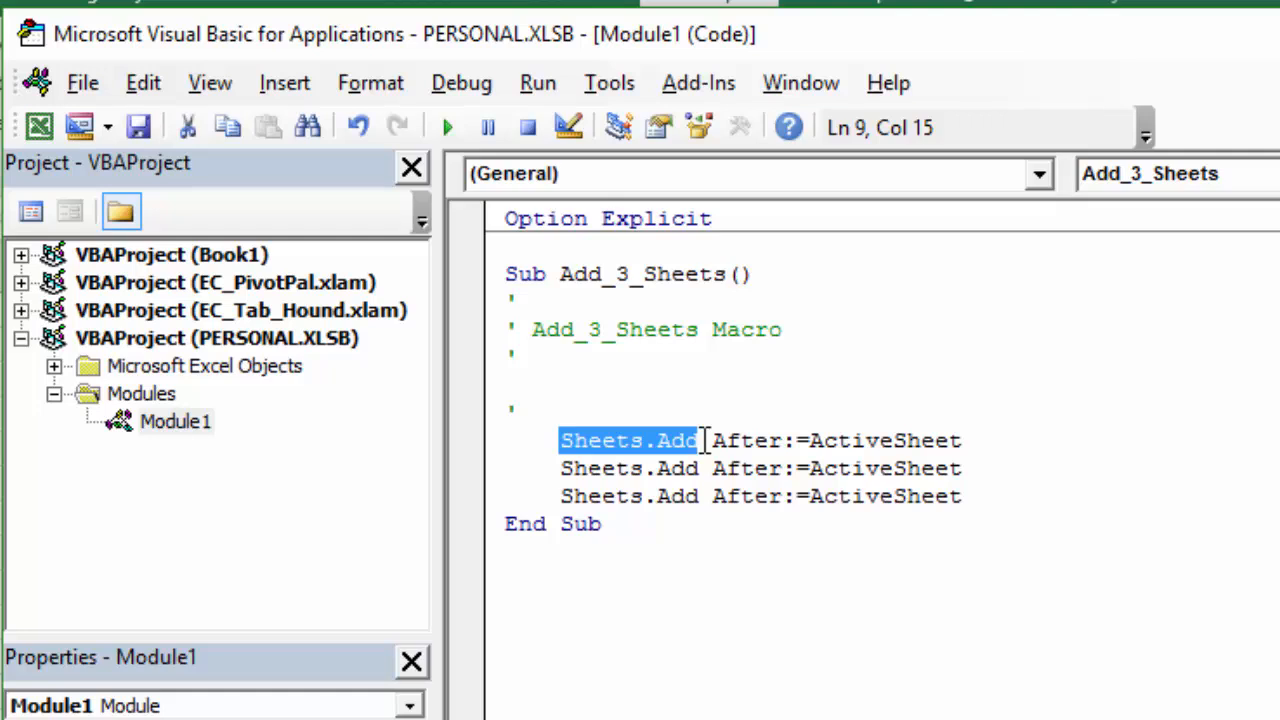
{"action": "left_click", "coordinate": [710, 440]}
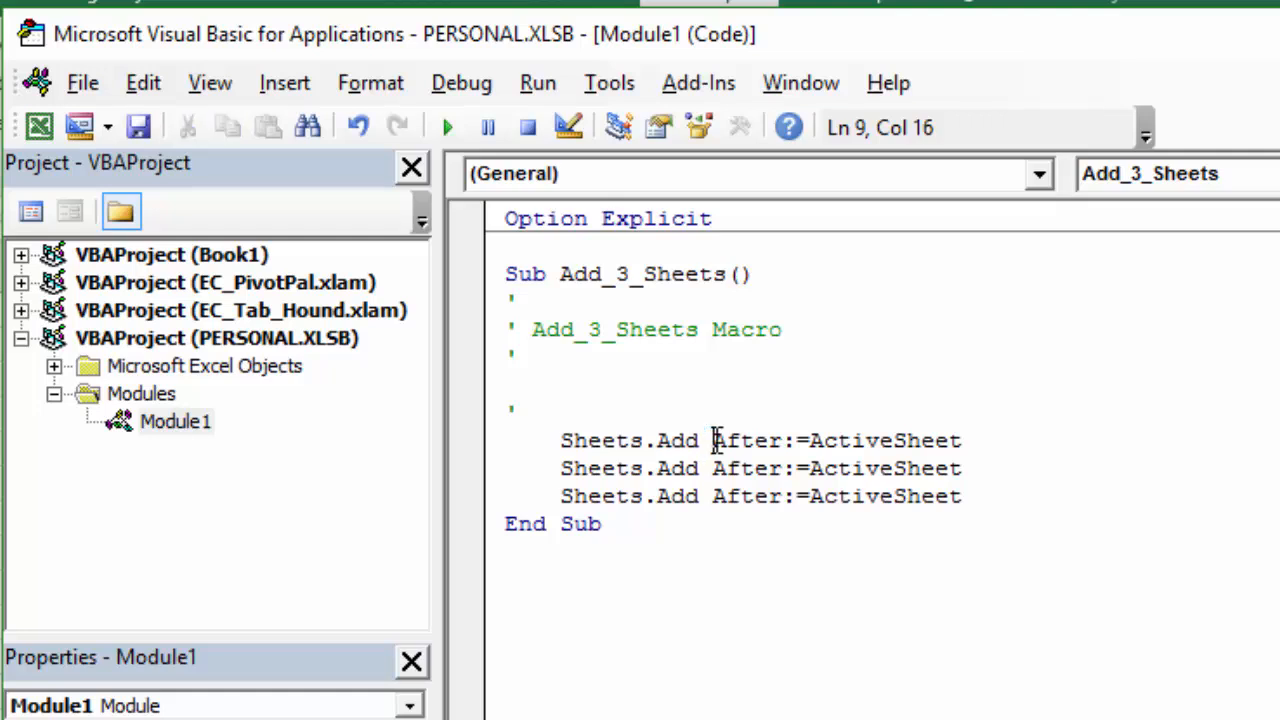
{"action": "left_click_drag", "start_coordinate": [712, 440], "coordinate": [964, 440]}
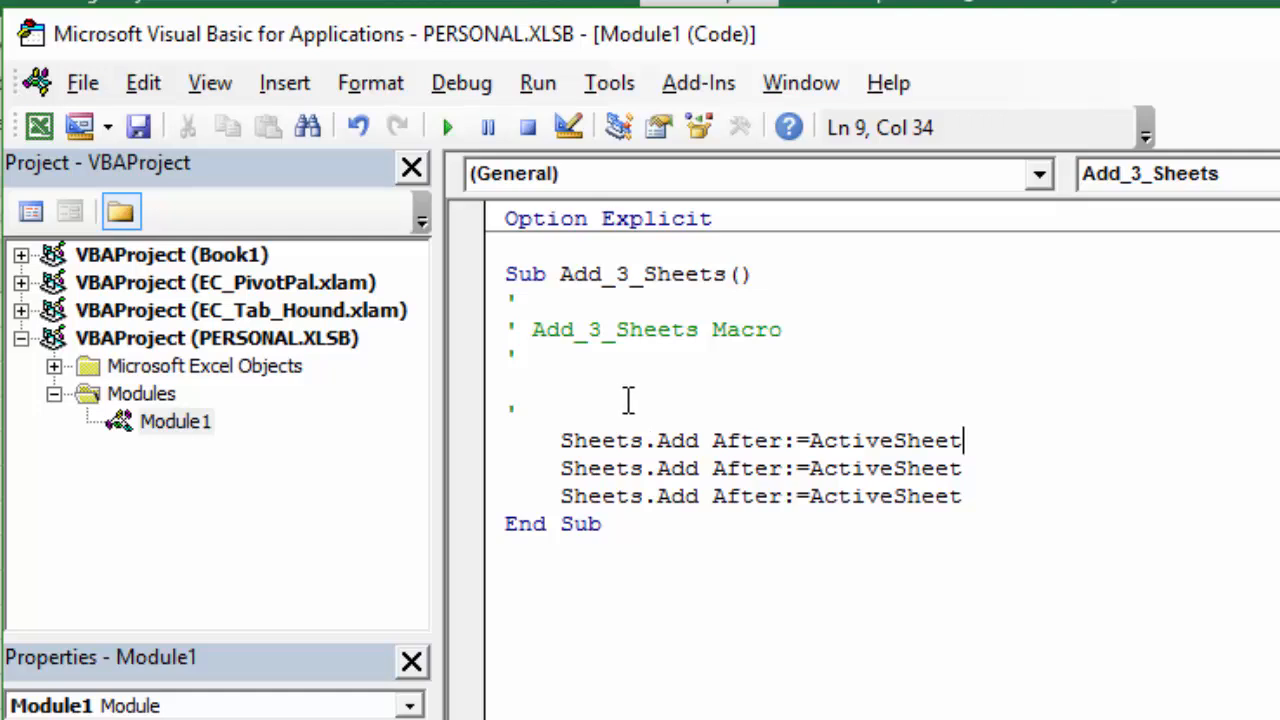
{"action": "mouse_move", "coordinate": [624, 400]}
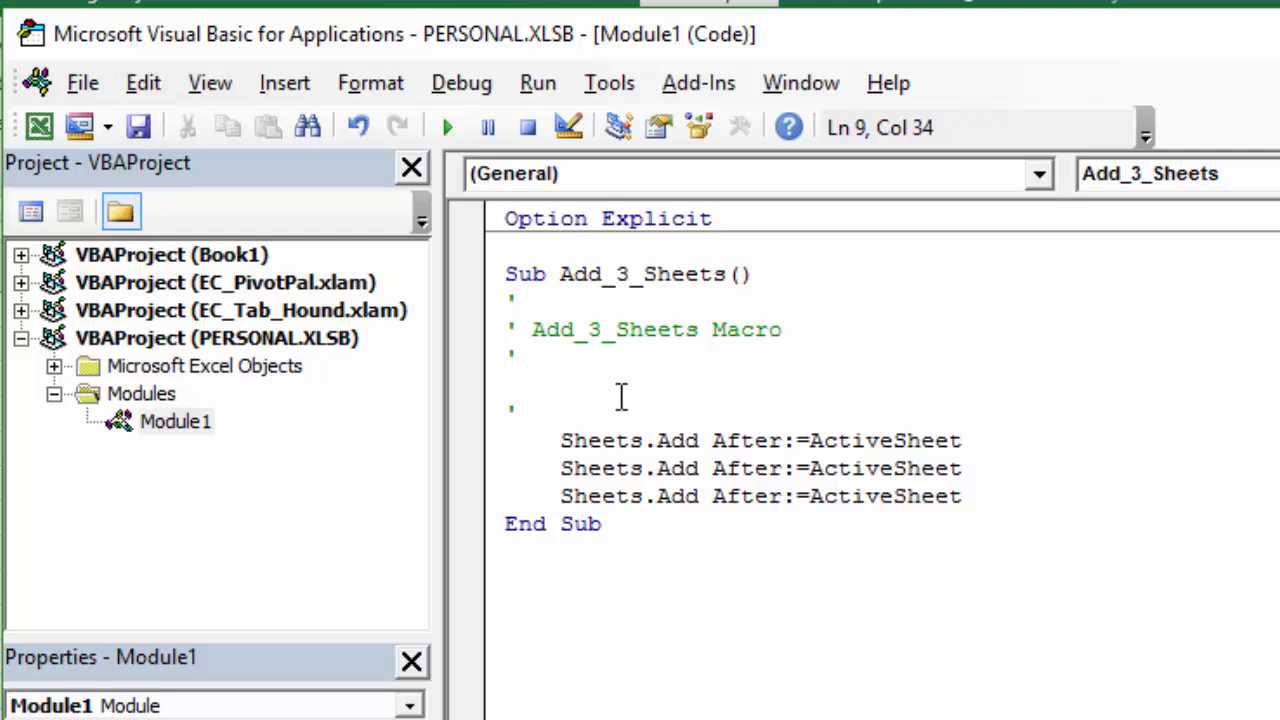
{"action": "left_click", "coordinate": [216, 338]}
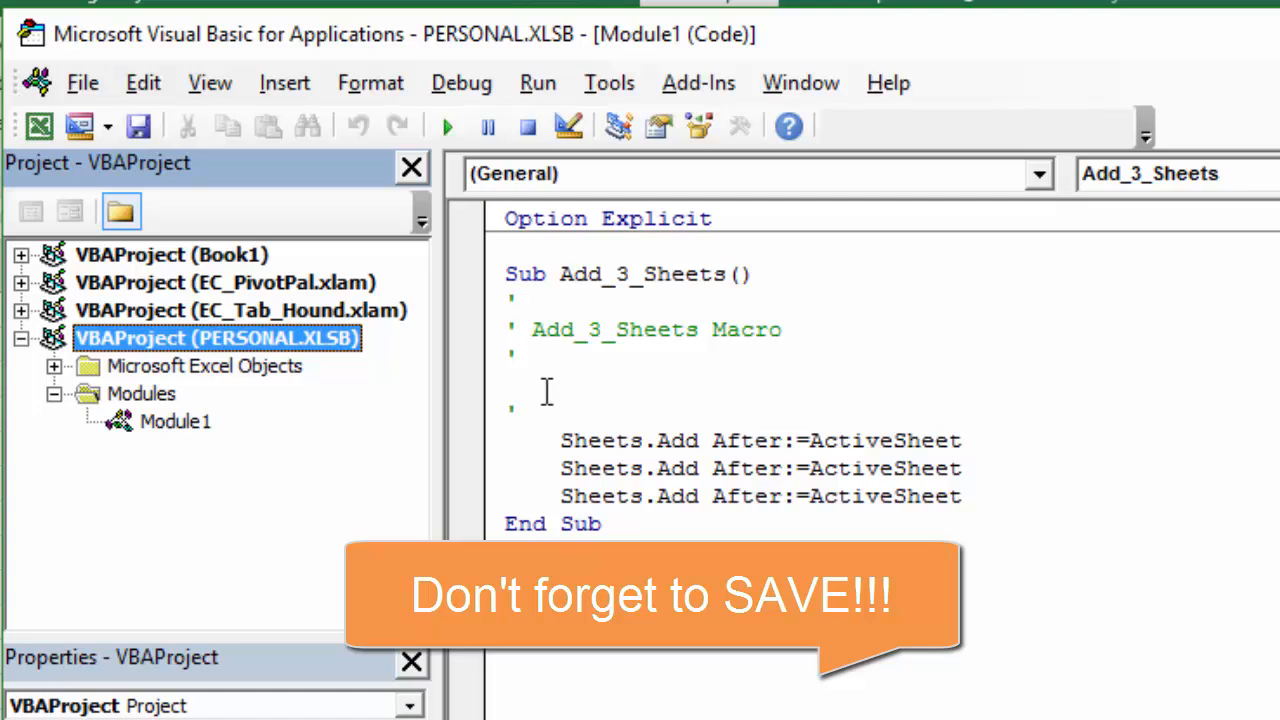
{"action": "mouse_move", "coordinate": [140, 126]}
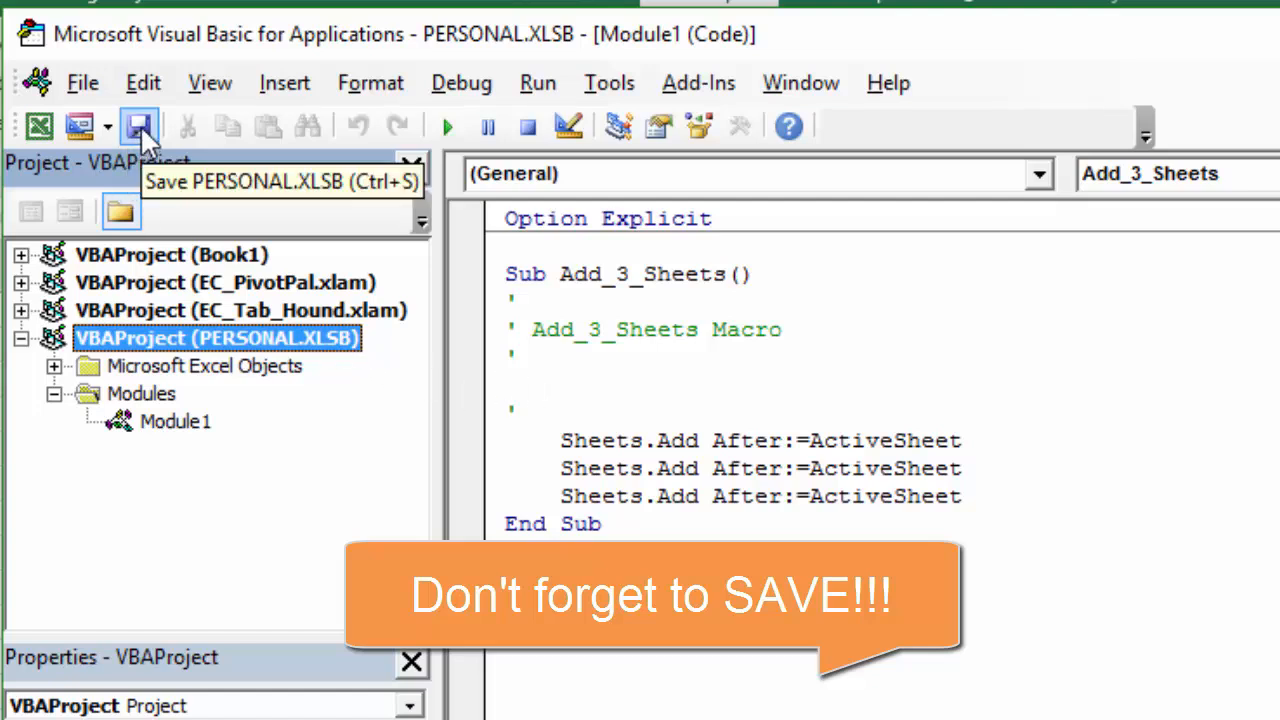